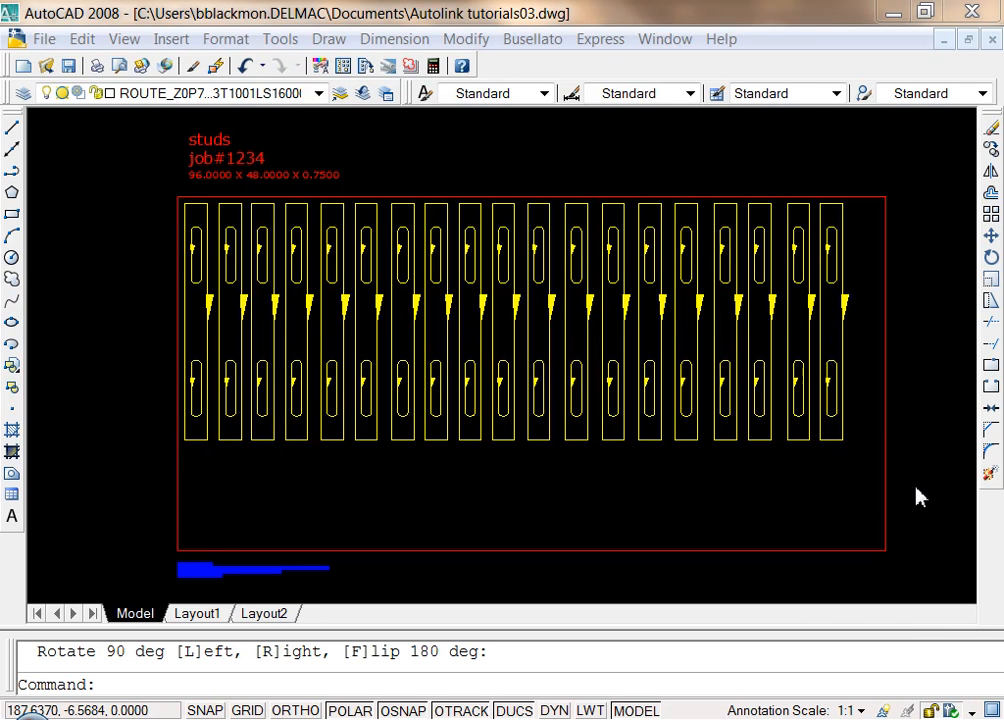
mouse_move(736, 48)
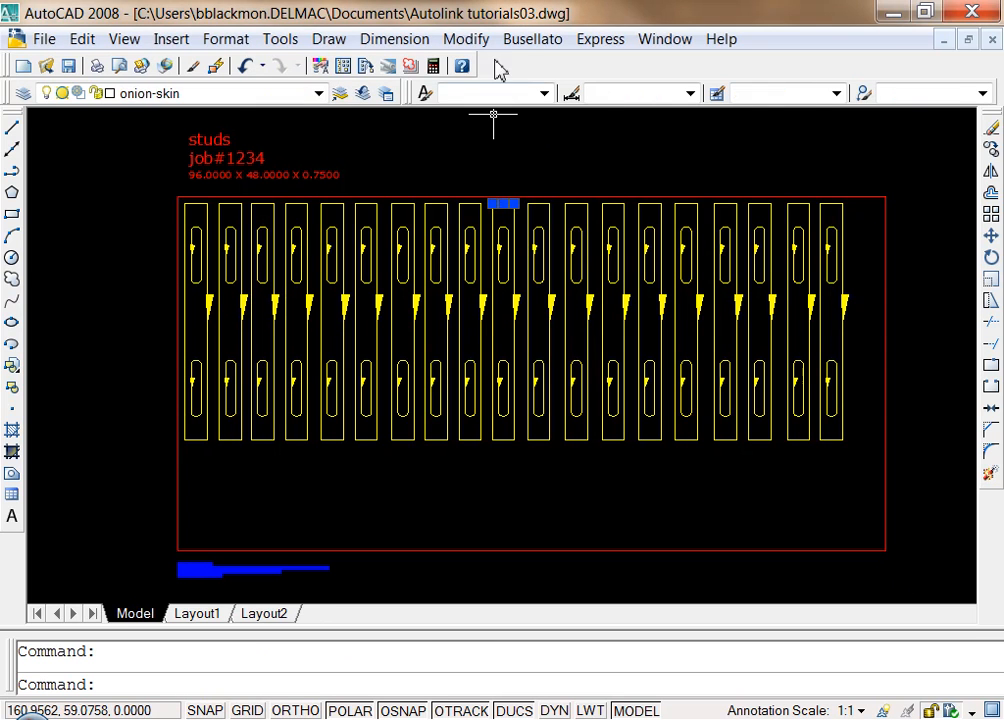
- Switch off the Router RPM option in the route's Route Attributes dialog
click(532, 38)
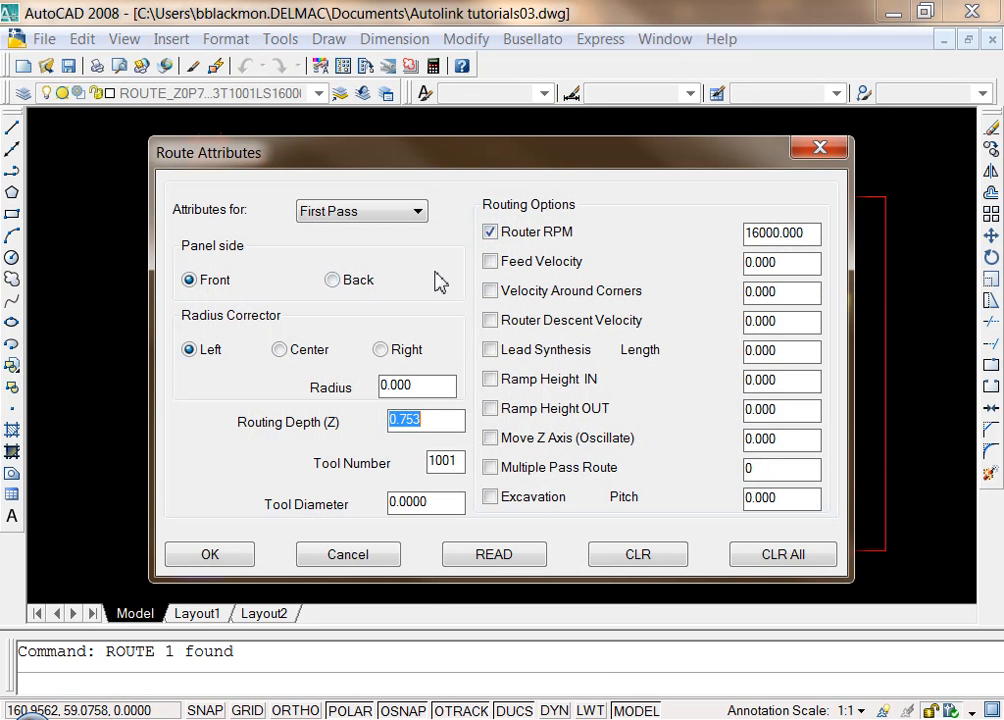
mouse_move(368, 444)
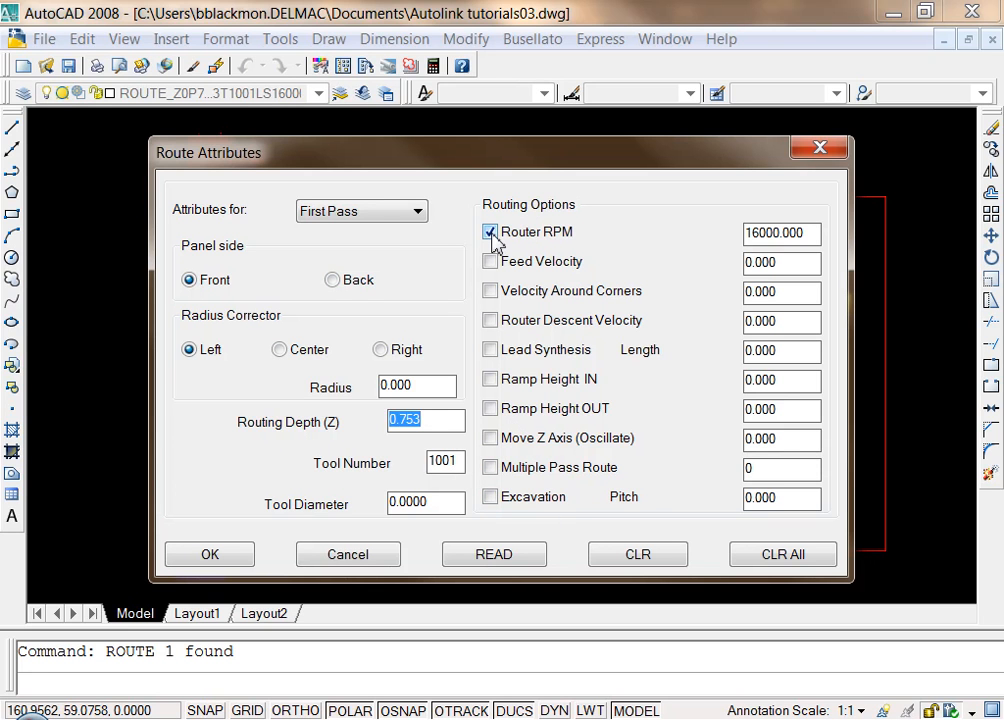
click(490, 232)
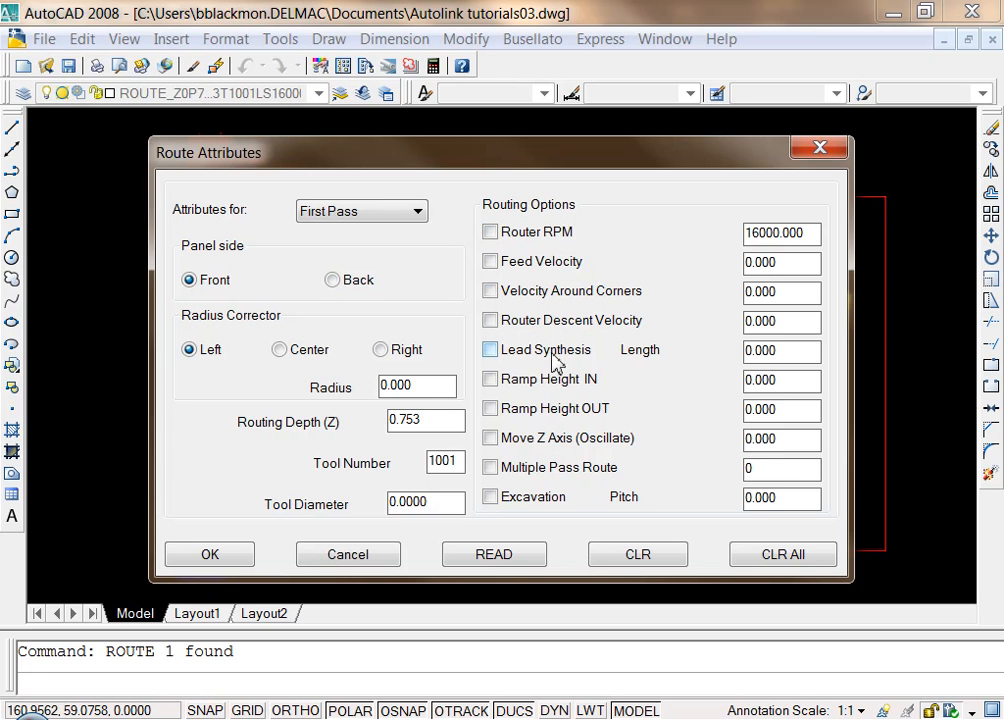
mouse_move(524, 400)
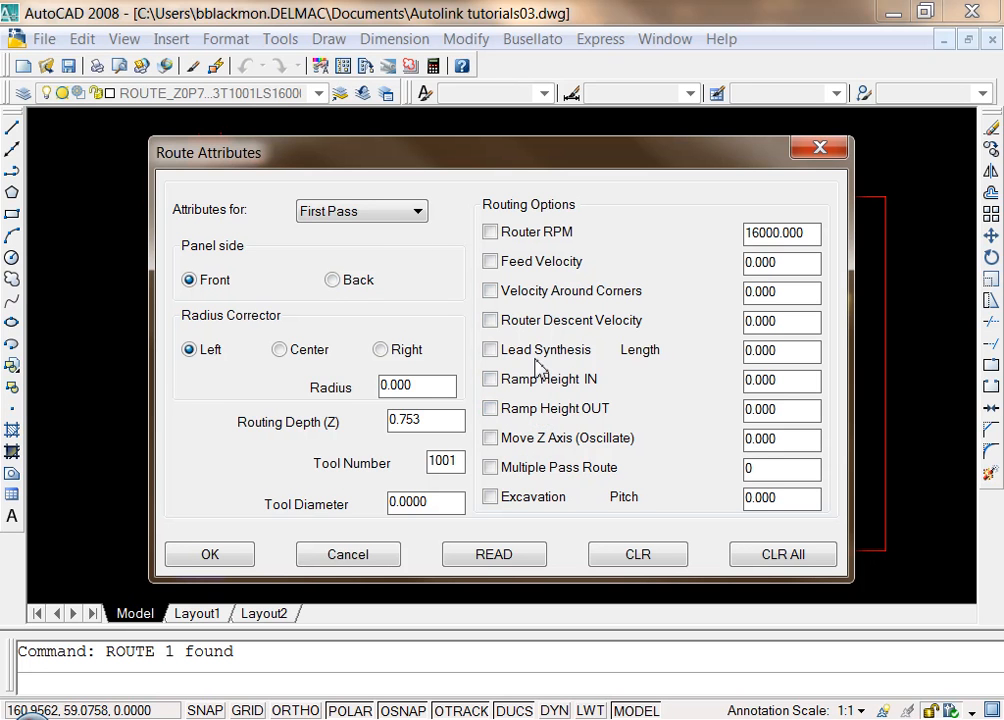
mouse_move(548, 408)
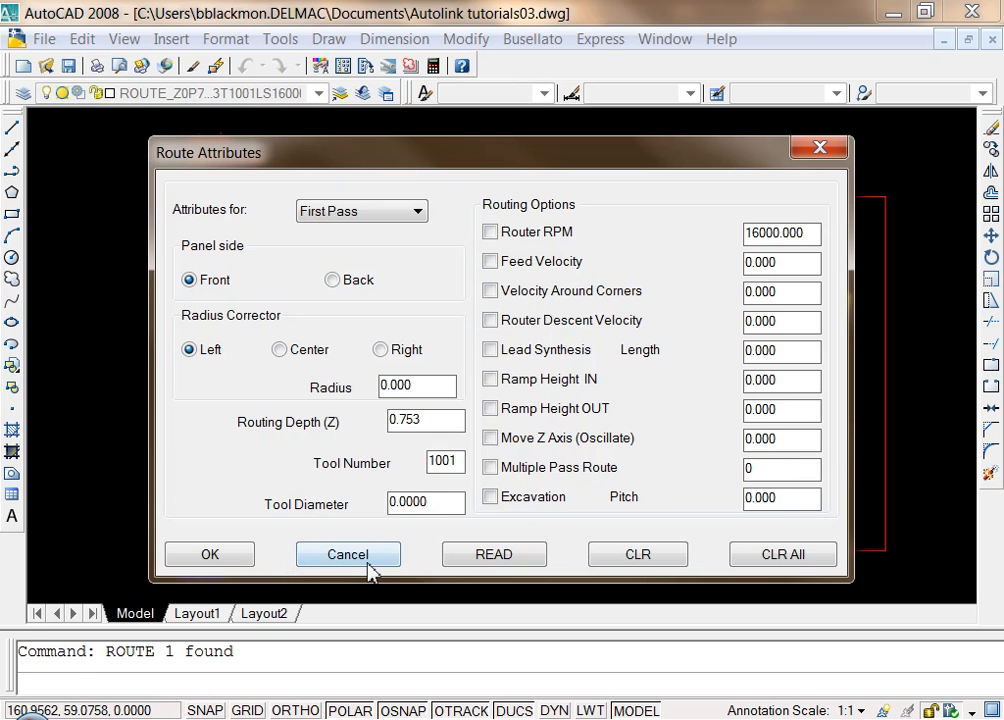
- Cancel the Route Attributes dialog so the RPM change is not applied
click(348, 554)
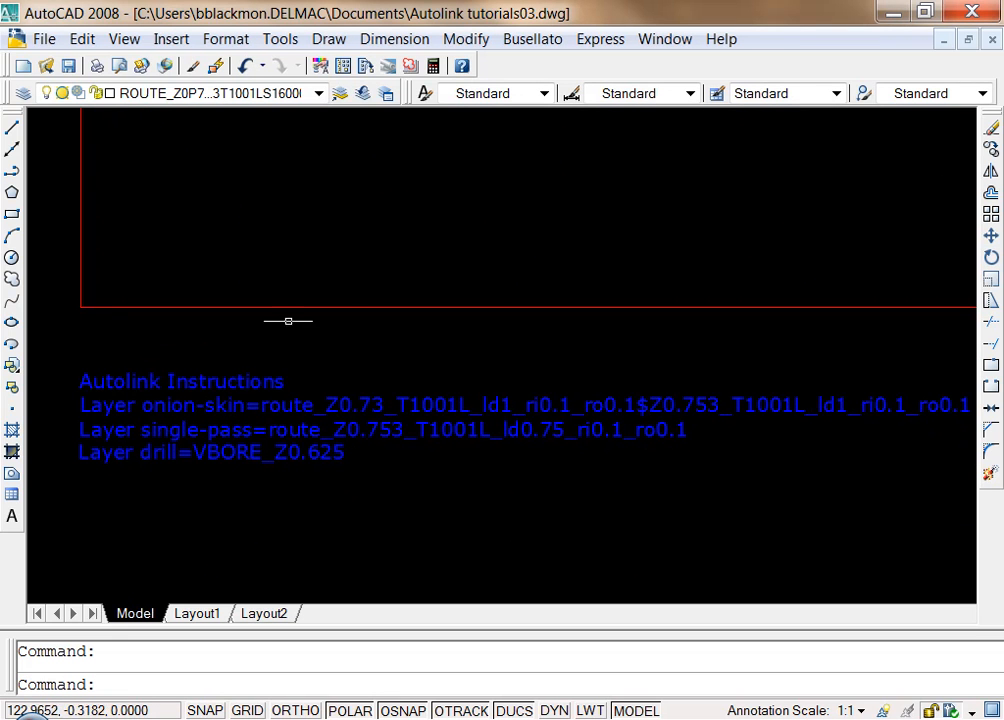
mouse_move(352, 360)
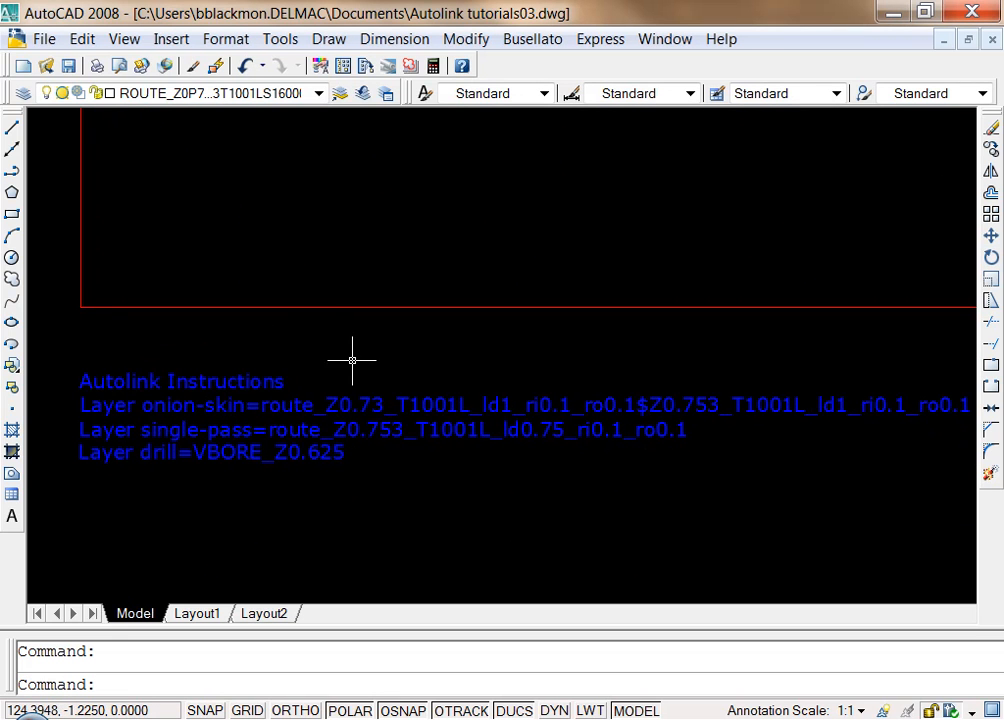
mouse_move(236, 380)
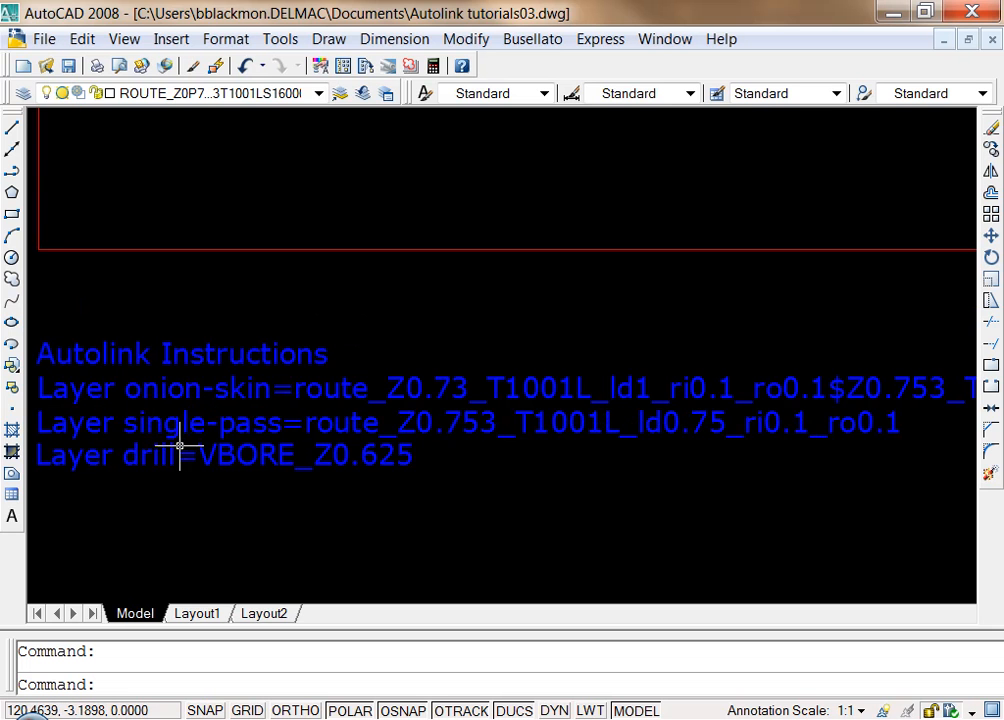
mouse_move(176, 436)
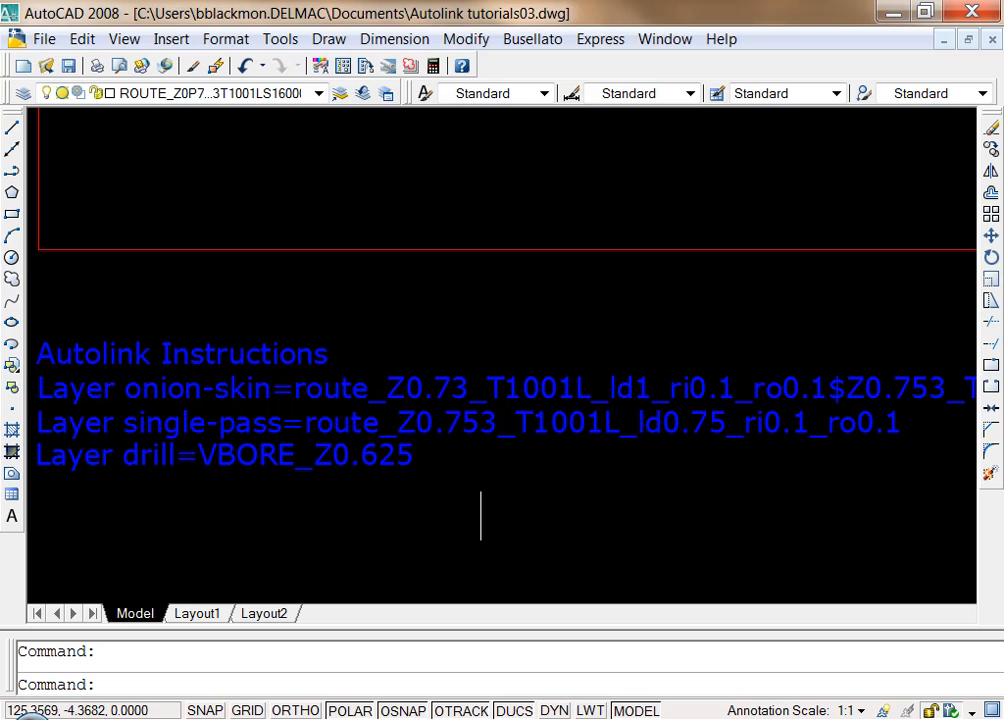
mouse_move(432, 452)
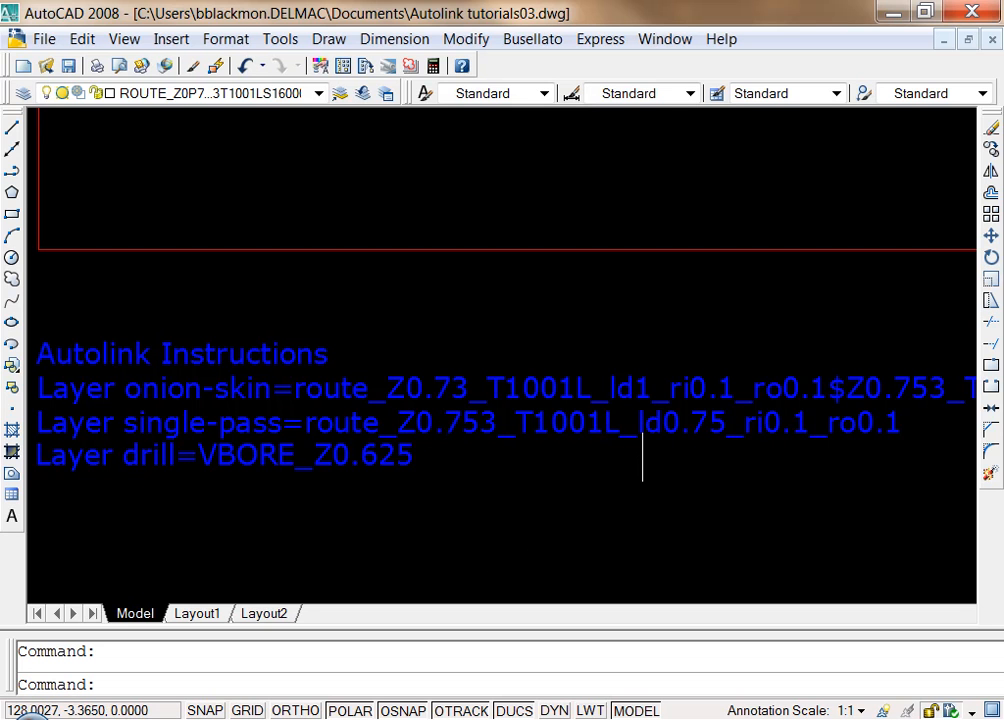
mouse_move(664, 444)
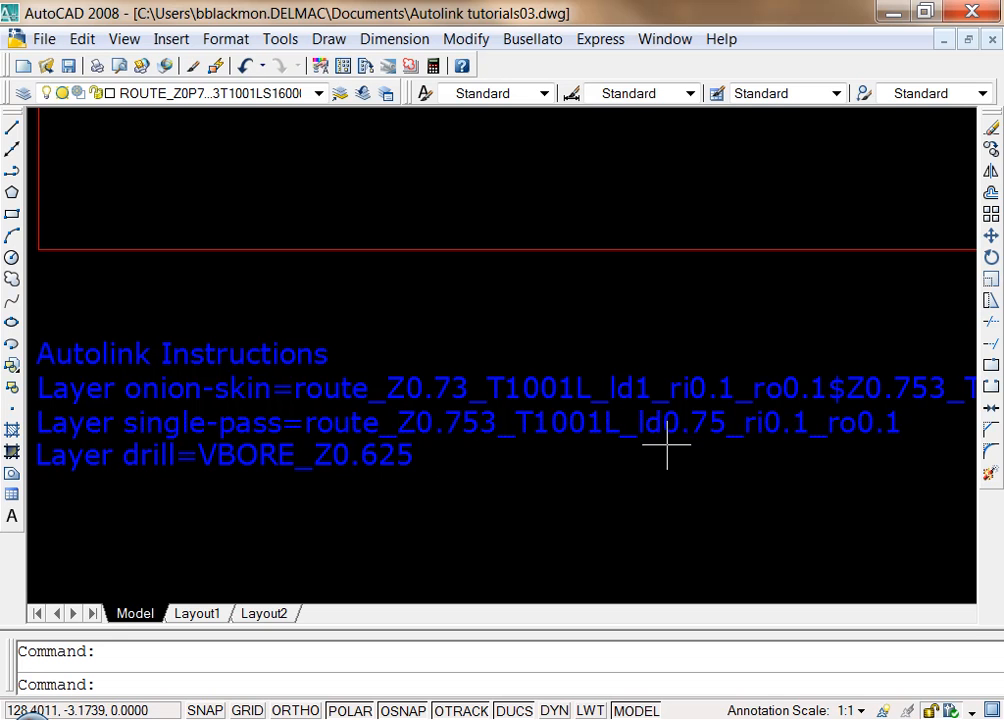
mouse_move(776, 458)
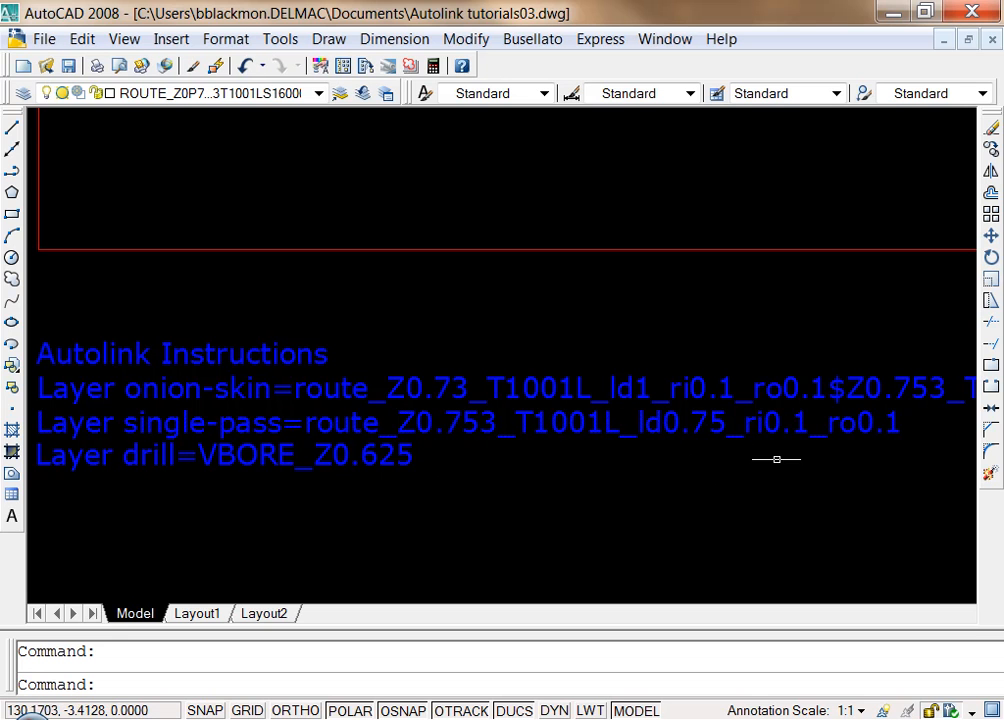
mouse_move(804, 510)
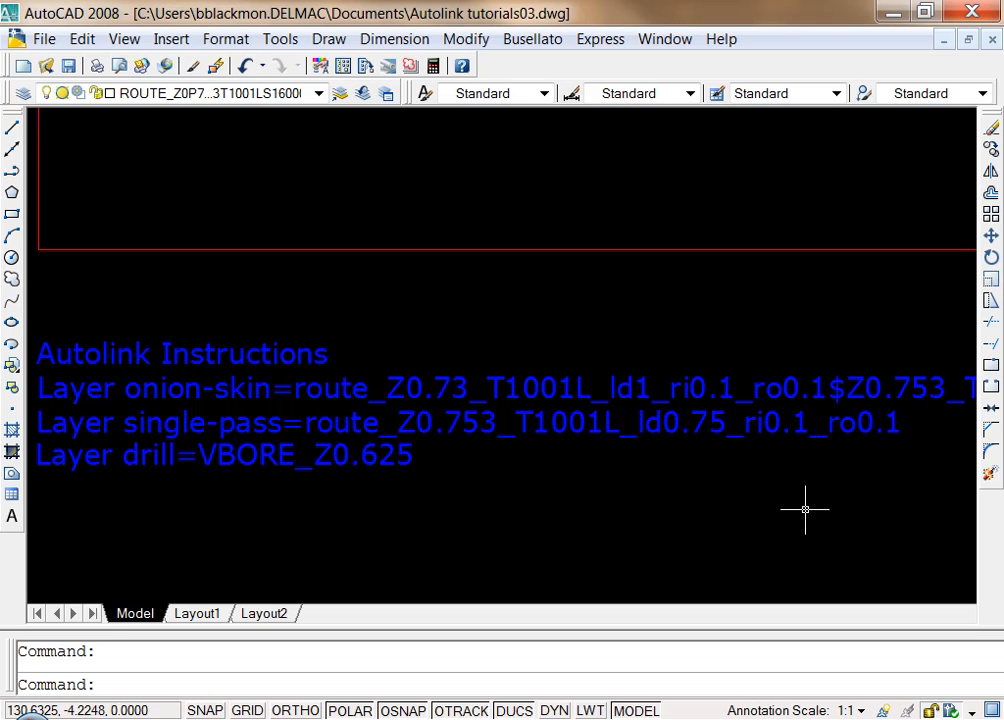
mouse_move(412, 516)
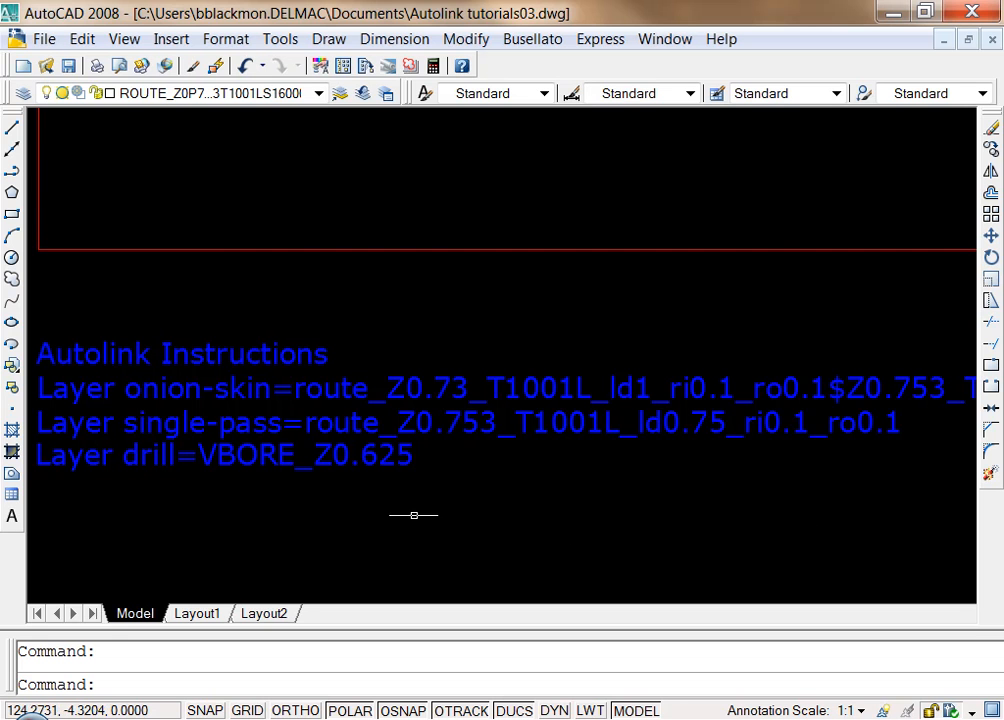
mouse_move(336, 438)
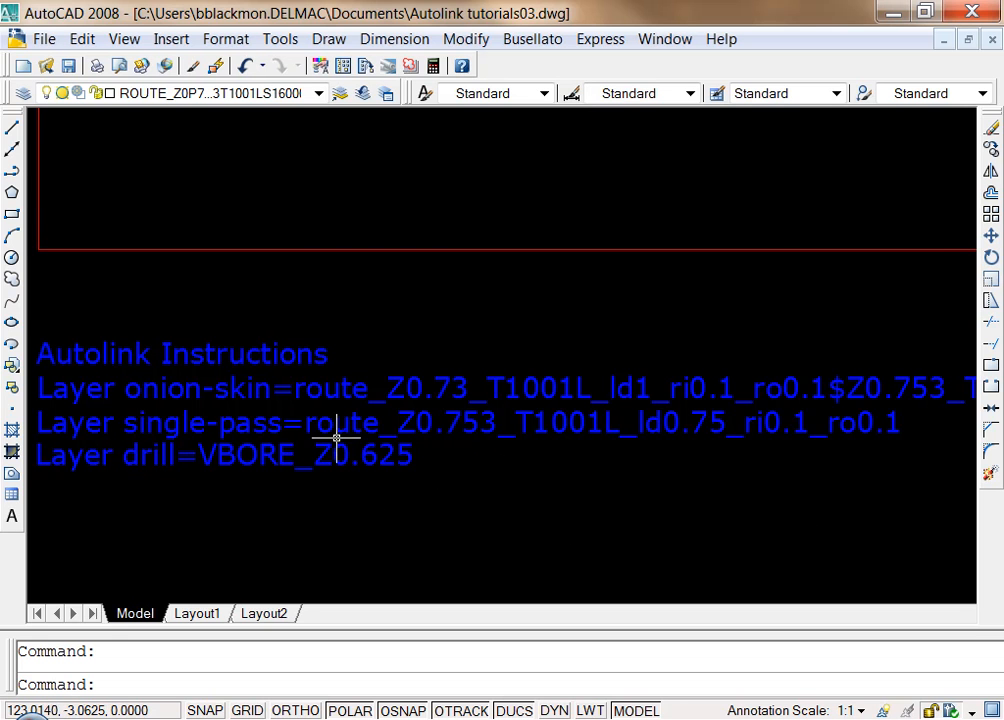
mouse_move(512, 456)
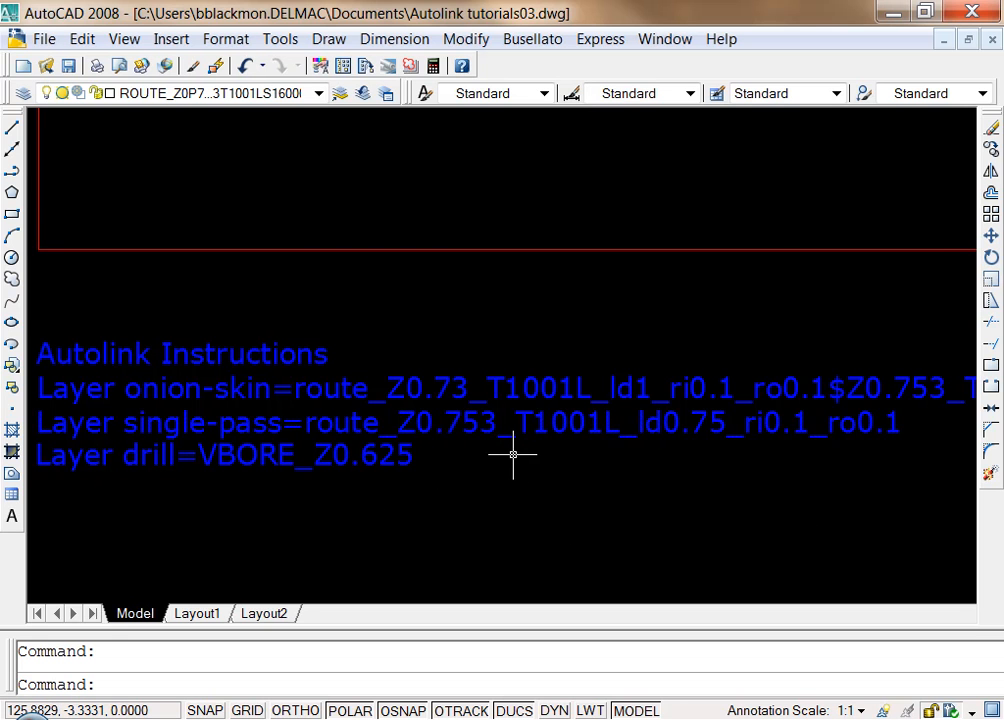
mouse_move(244, 438)
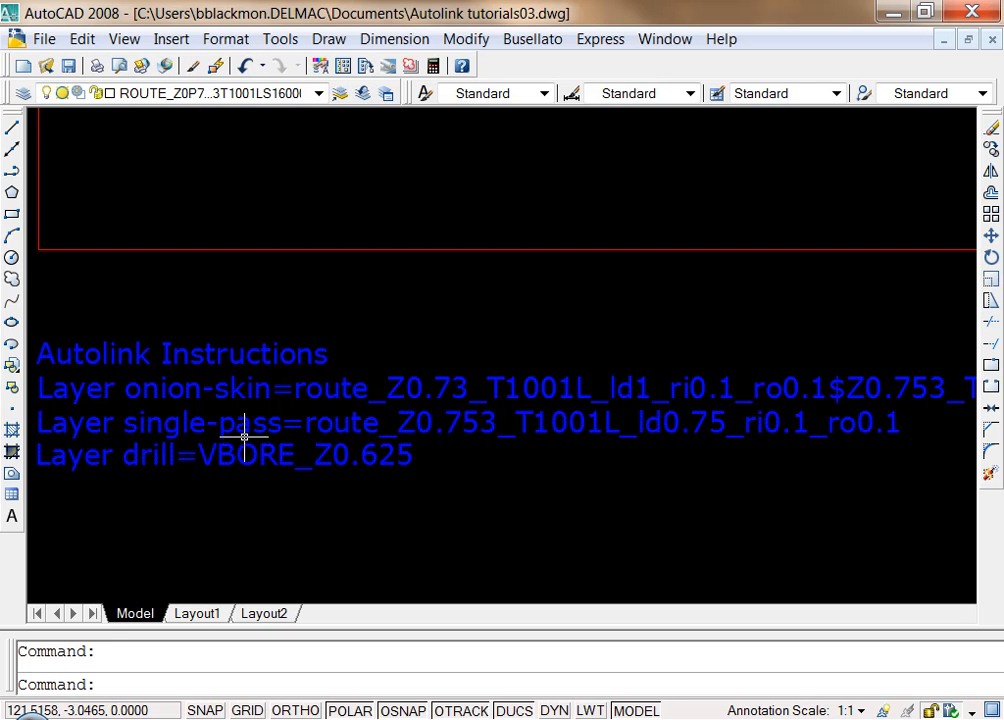
mouse_move(190, 136)
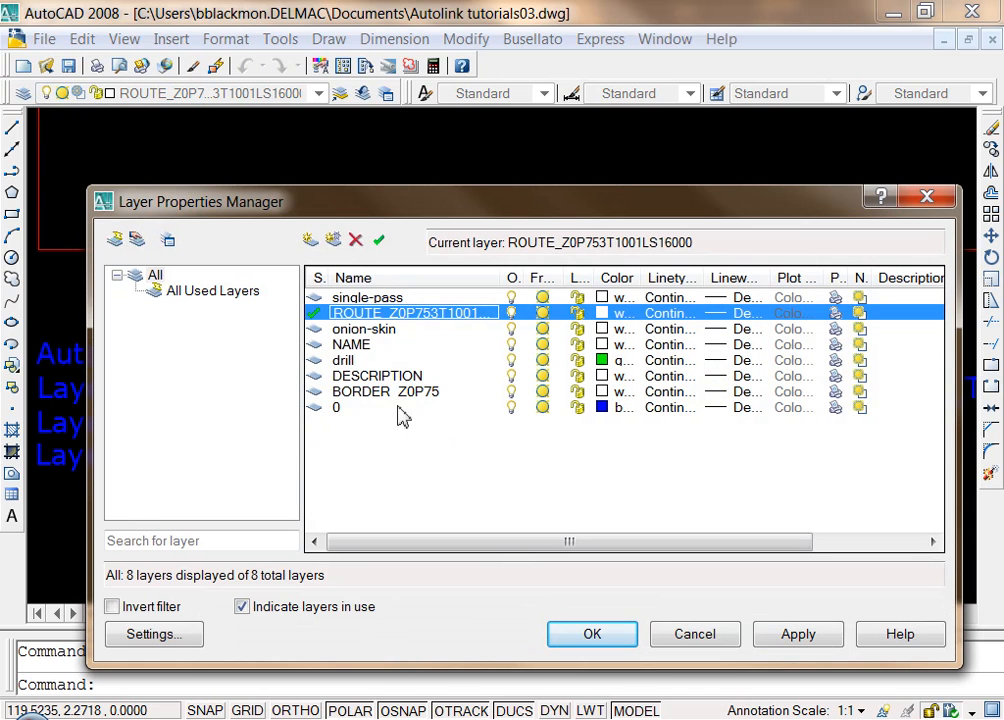
mouse_move(364, 322)
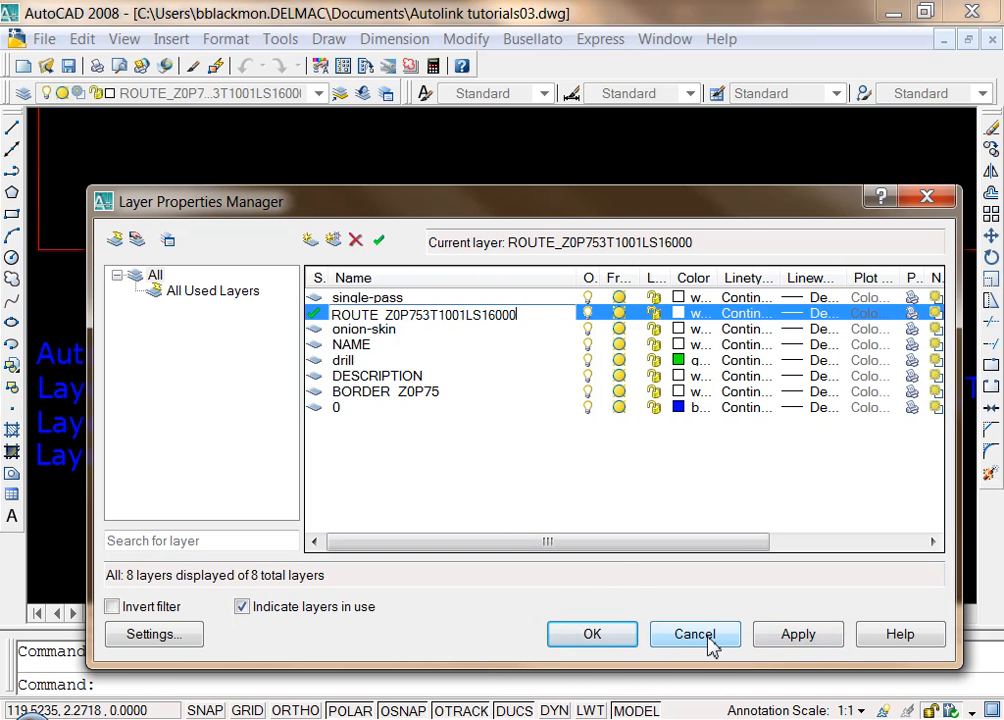
click(696, 634)
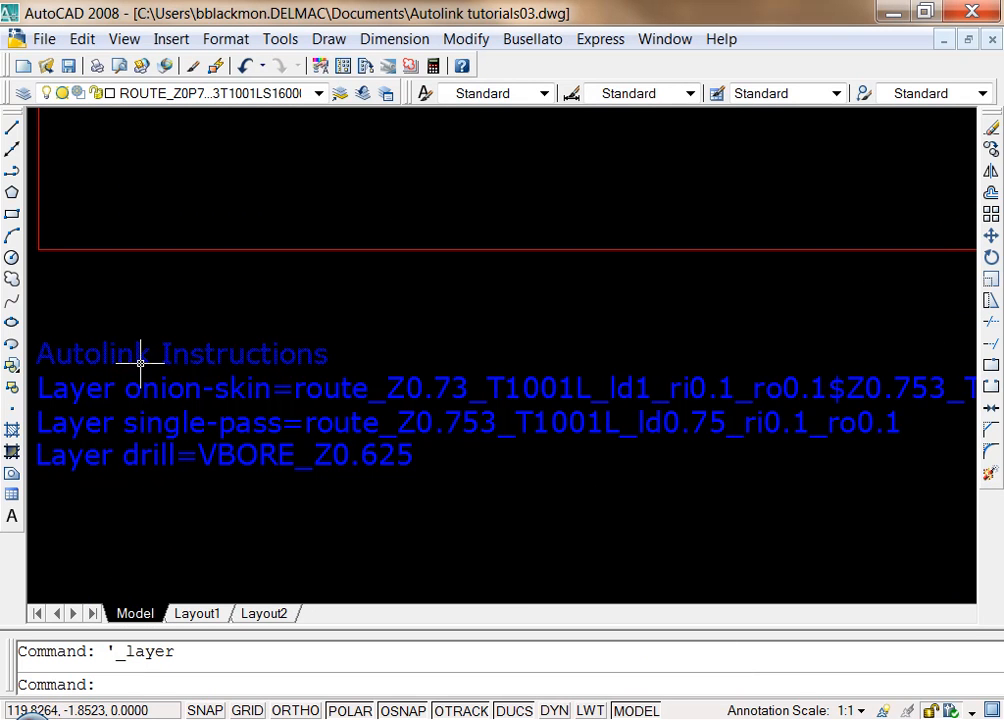
mouse_move(128, 318)
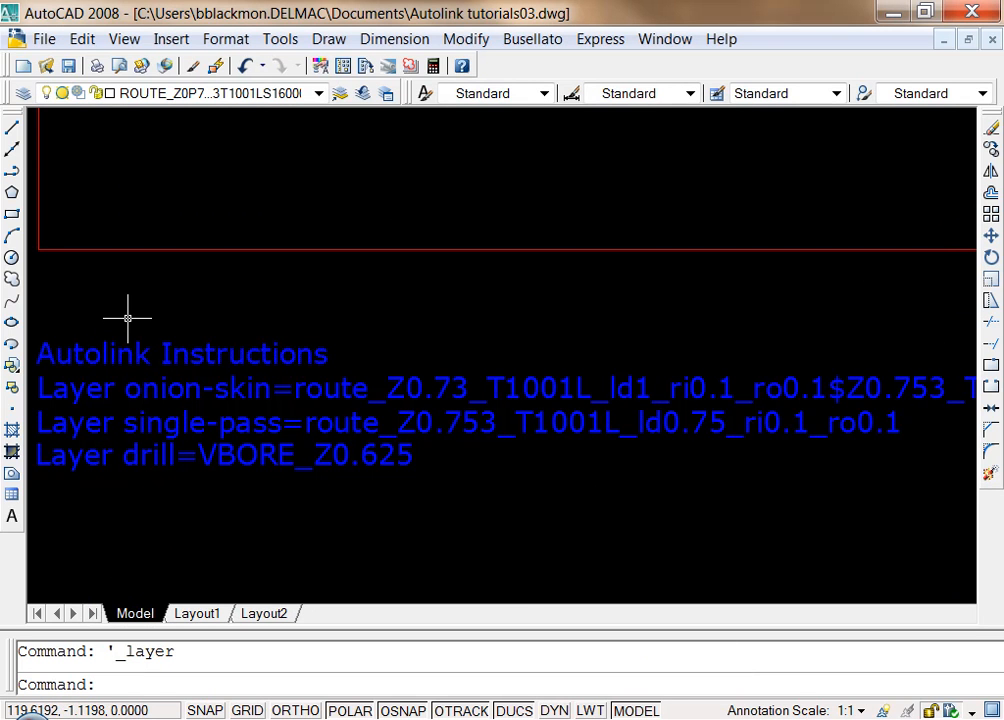
mouse_move(364, 324)
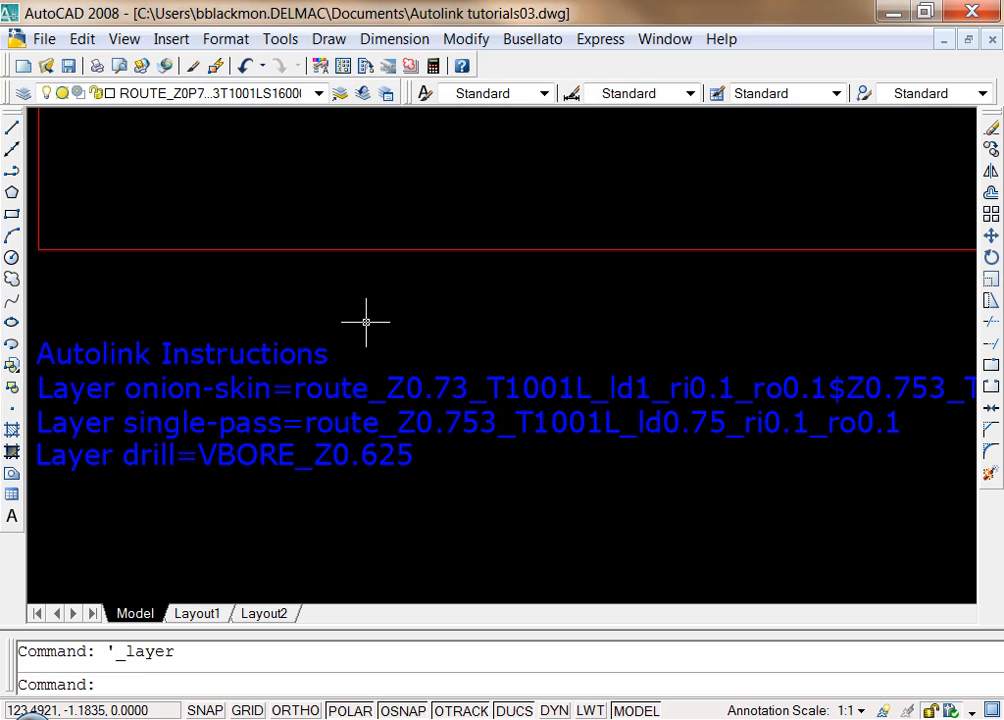
- Select the Autolink Instructions multiline text with a crossing window to see it is on layer 0
drag(364, 324, 220, 400)
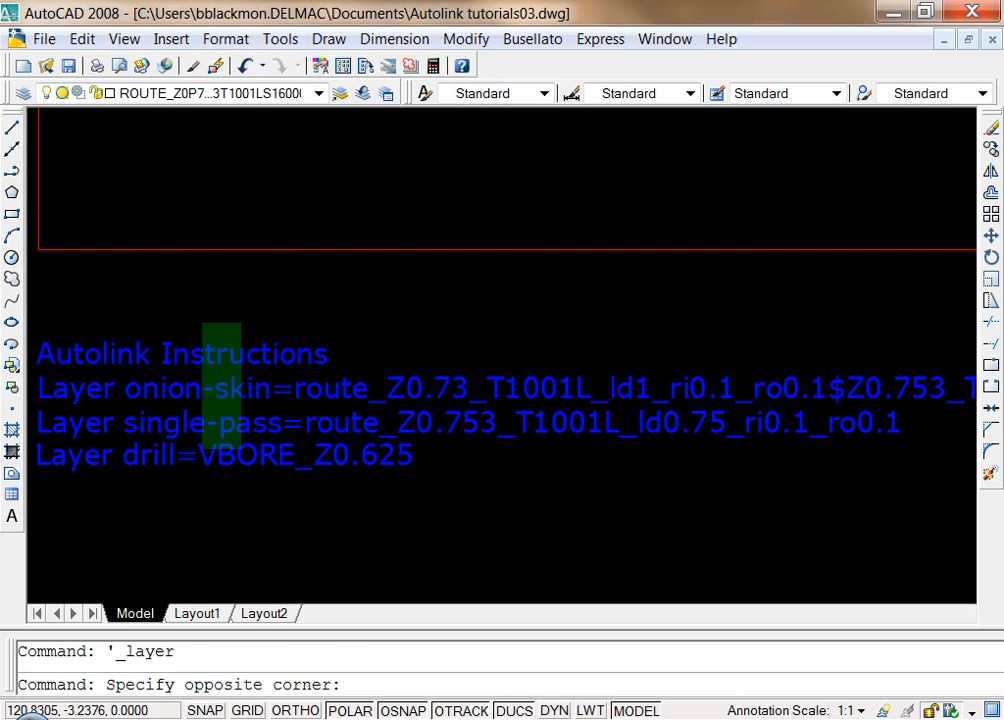
click(196, 482)
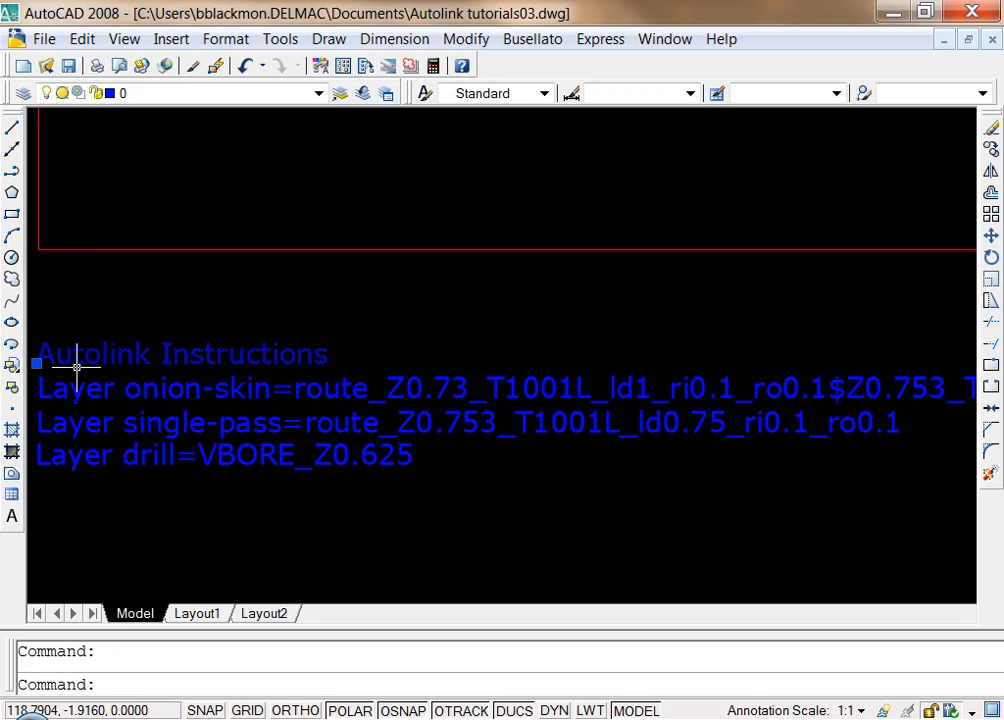
mouse_move(356, 356)
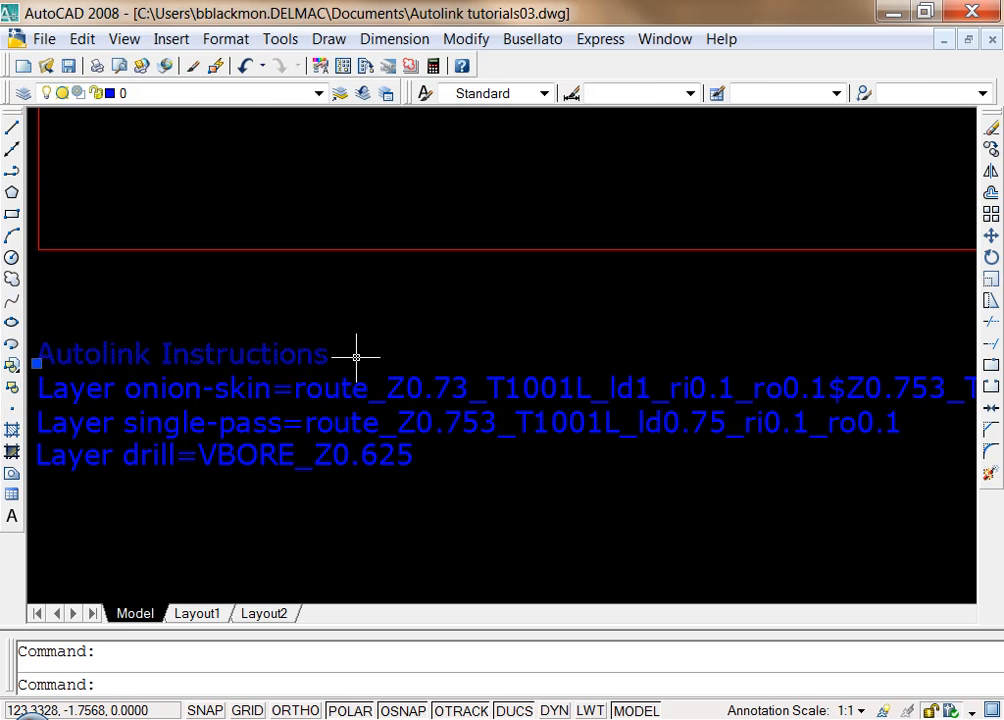
mouse_move(208, 362)
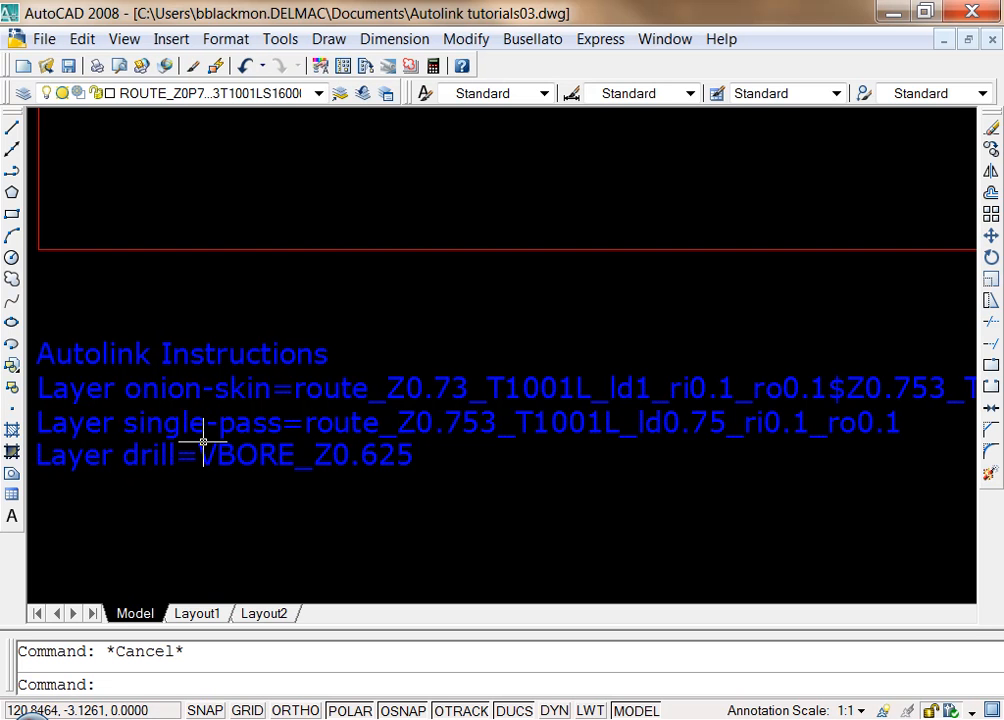
mouse_move(328, 398)
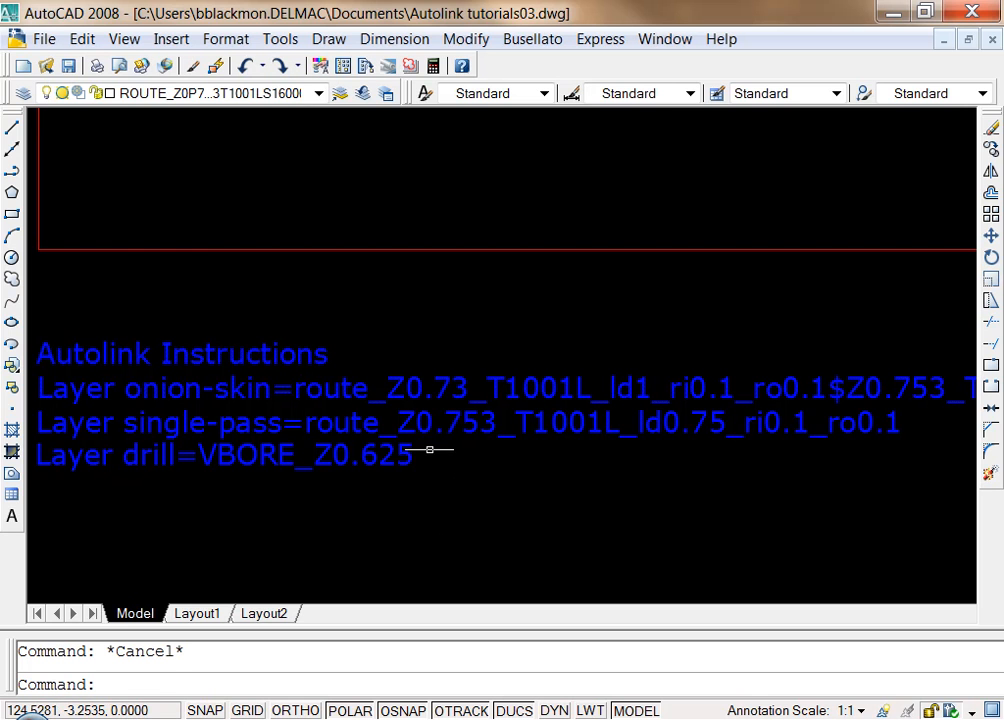
mouse_move(466, 452)
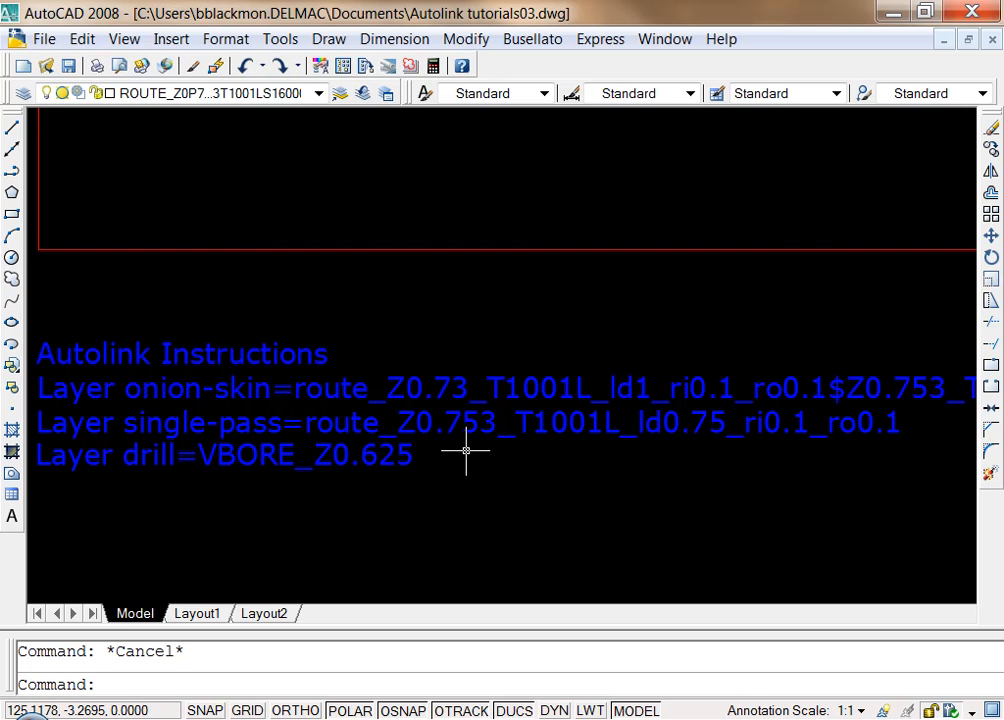
mouse_move(484, 442)
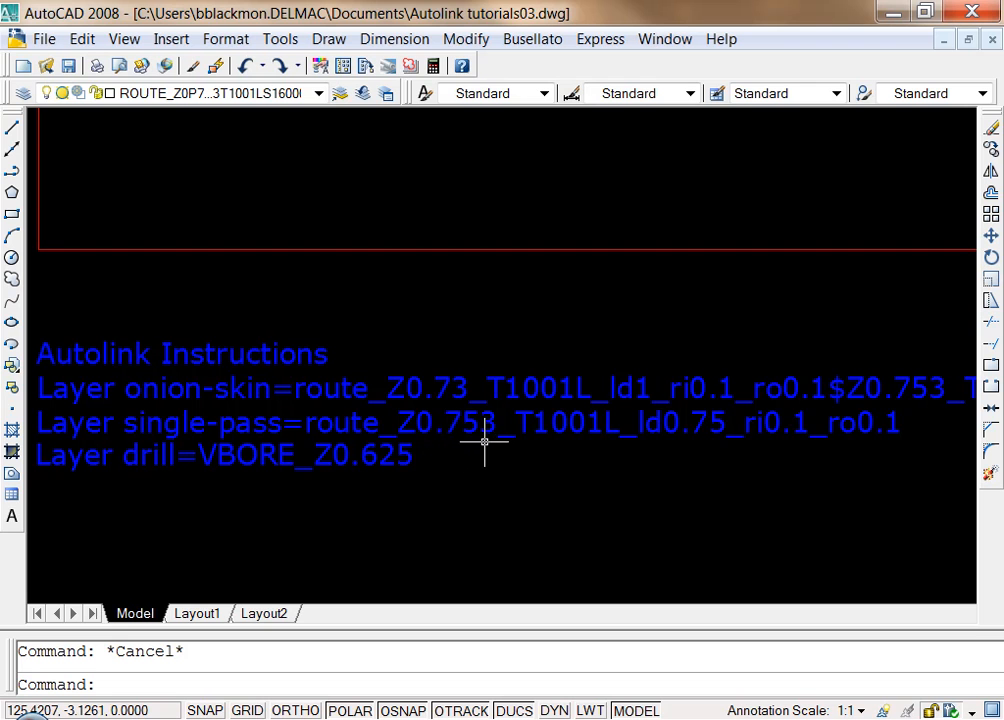
mouse_move(444, 440)
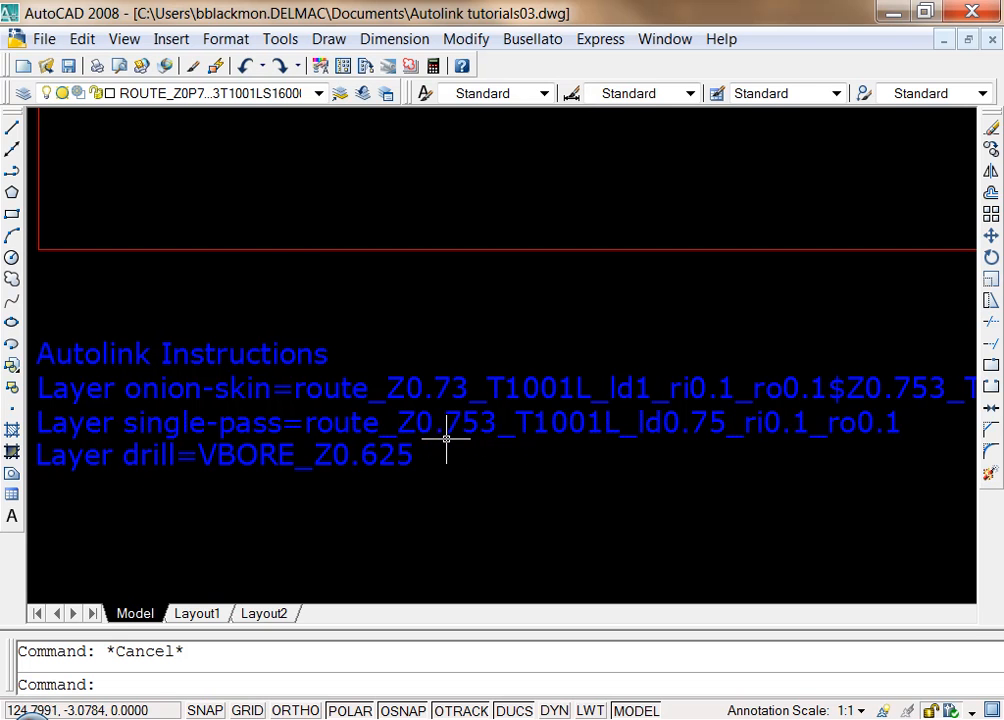
mouse_move(470, 442)
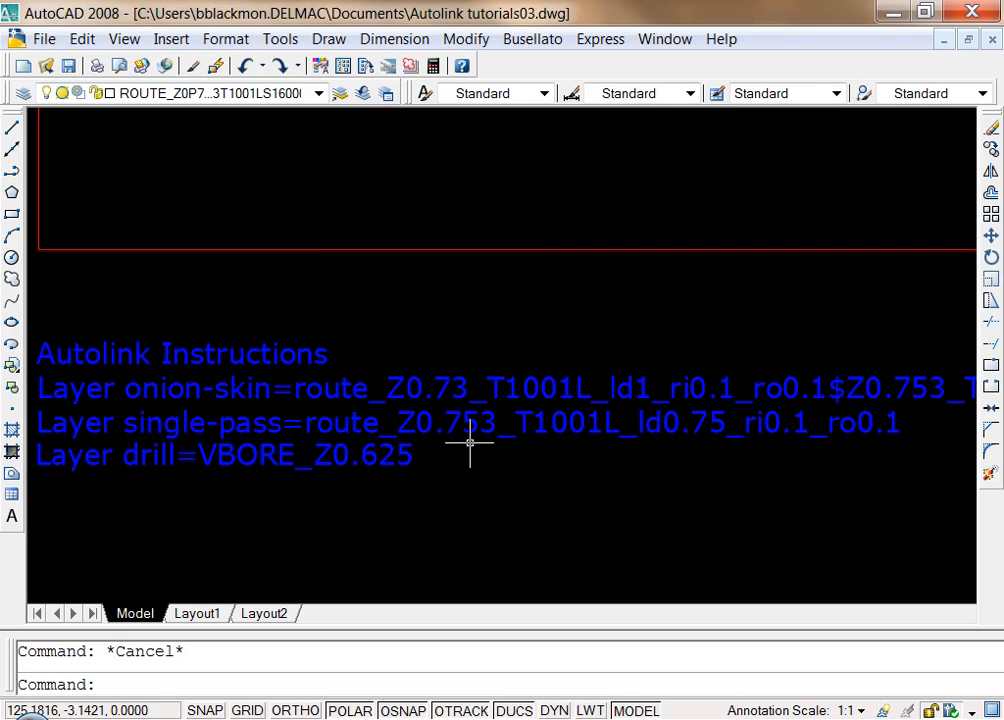
mouse_move(468, 442)
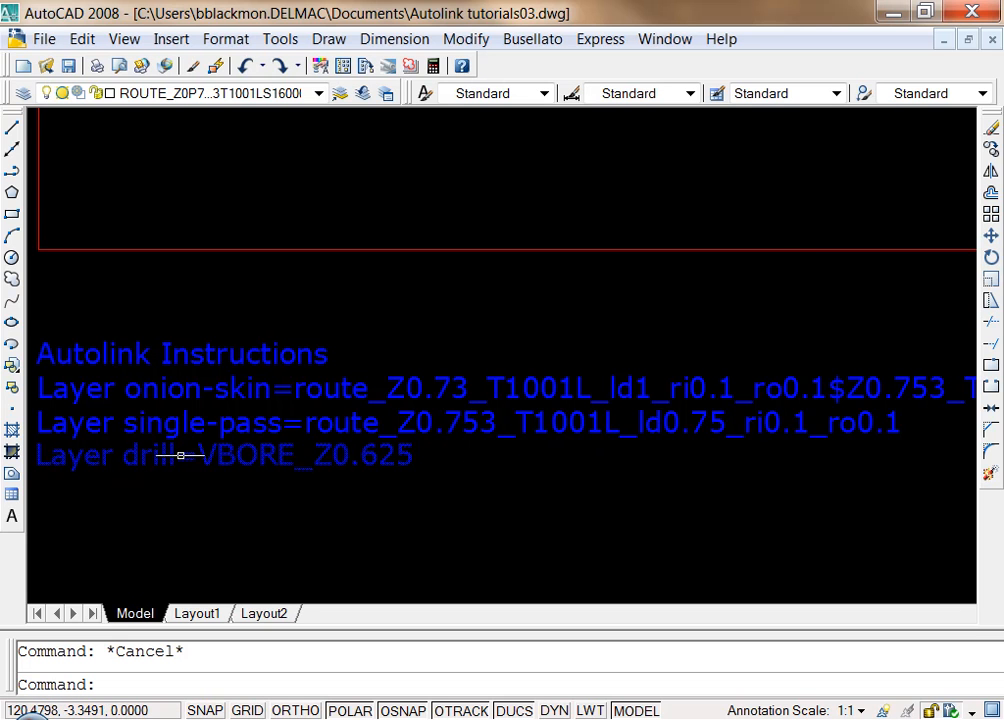
mouse_move(552, 464)
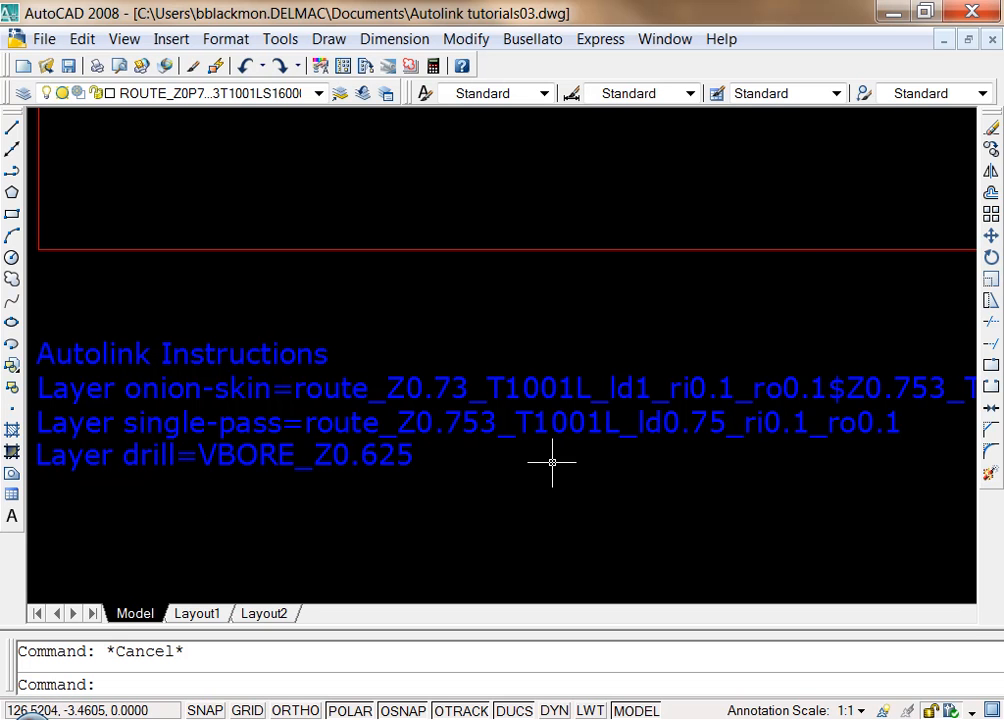
mouse_move(164, 390)
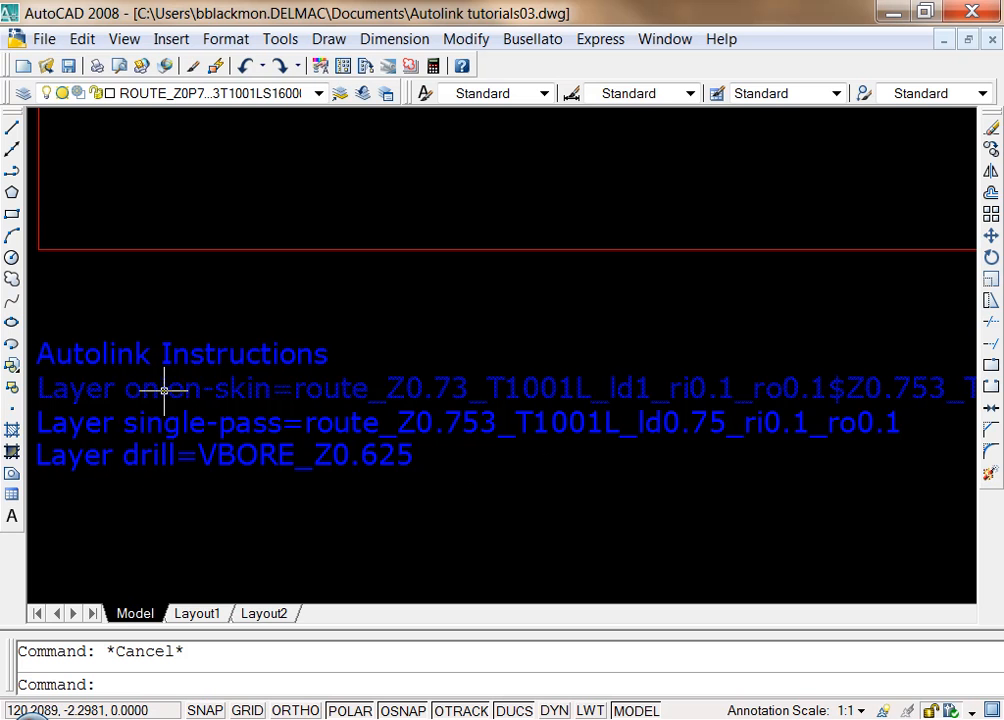
mouse_move(284, 388)
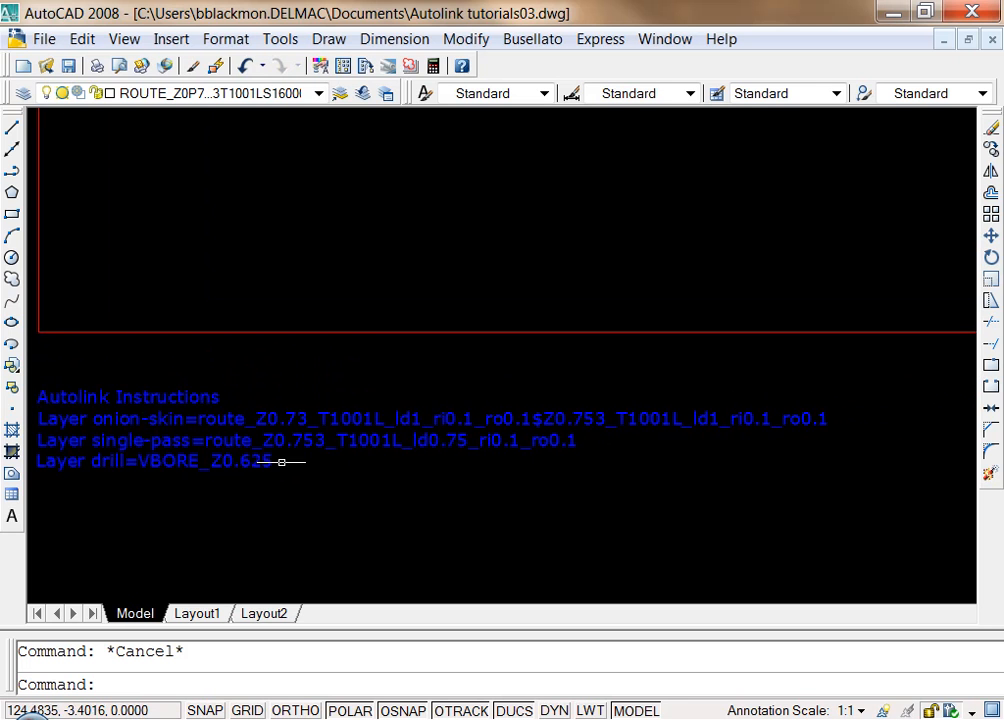
mouse_move(264, 510)
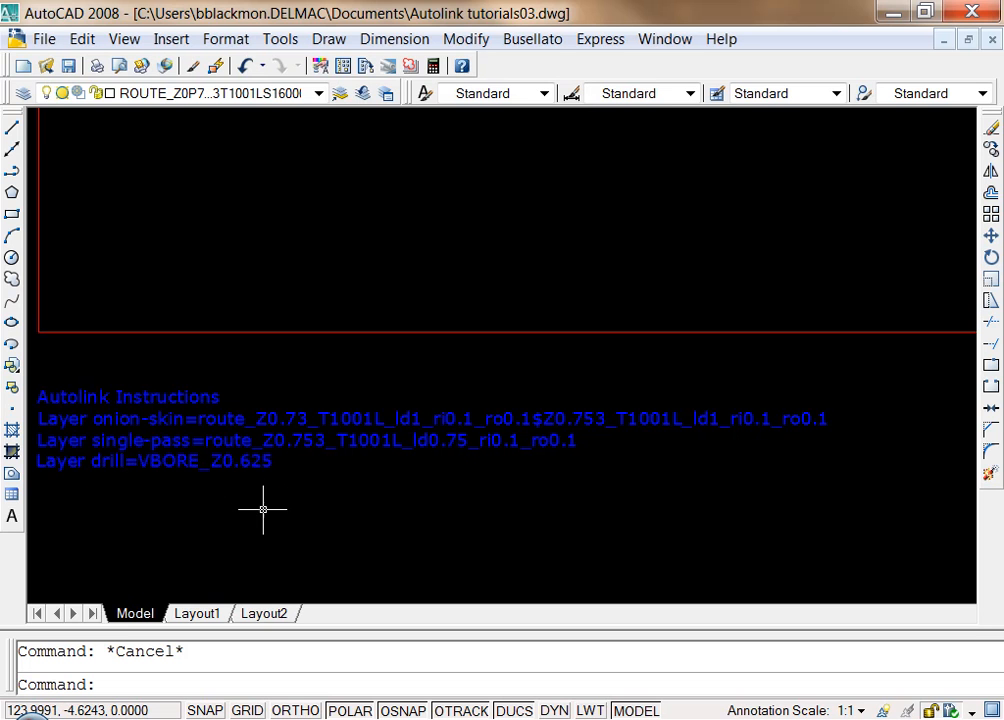
mouse_move(254, 388)
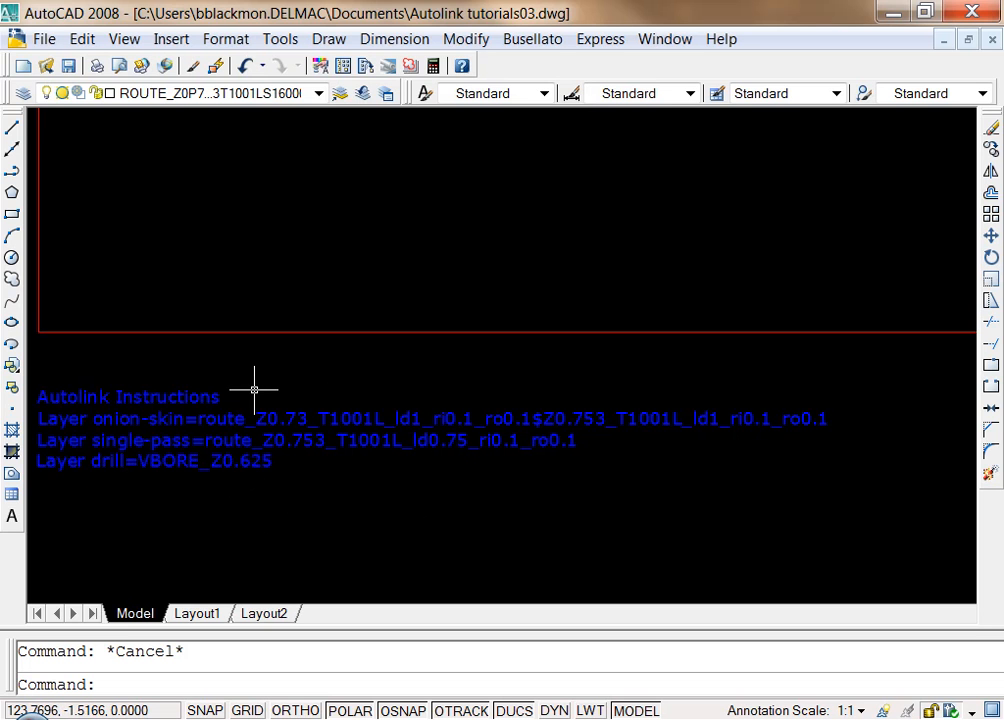
mouse_move(276, 388)
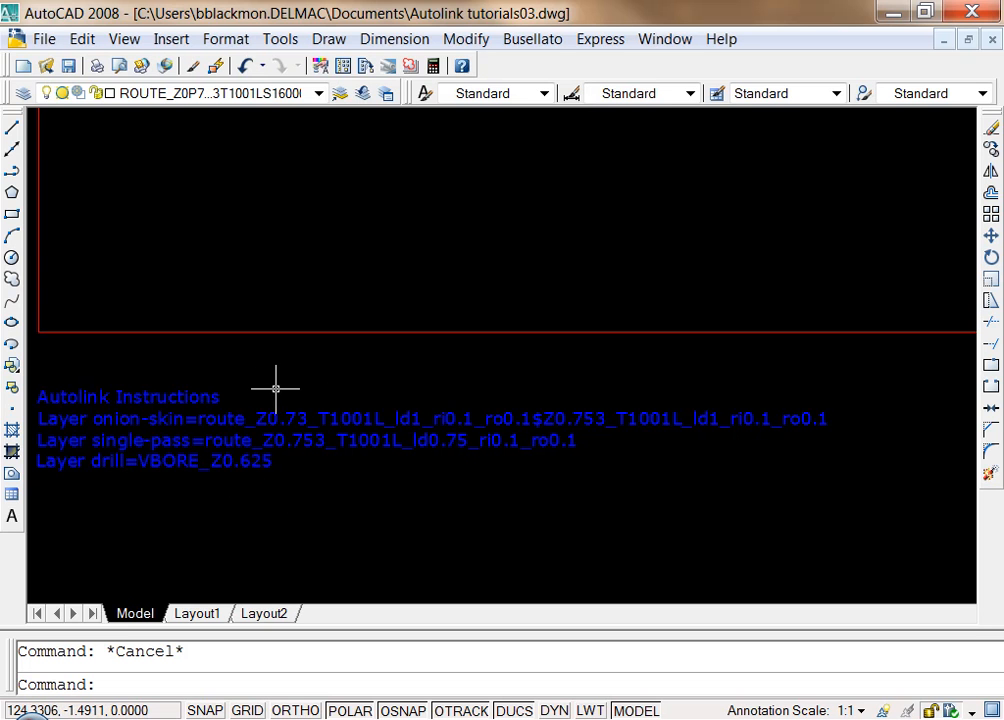
mouse_move(296, 388)
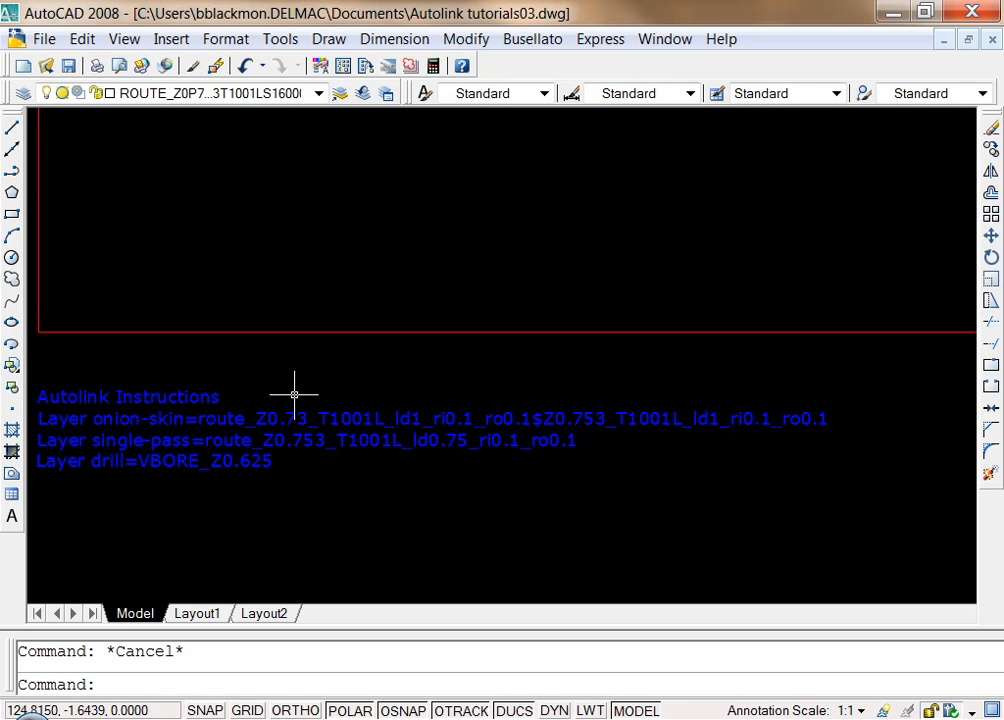
mouse_move(308, 398)
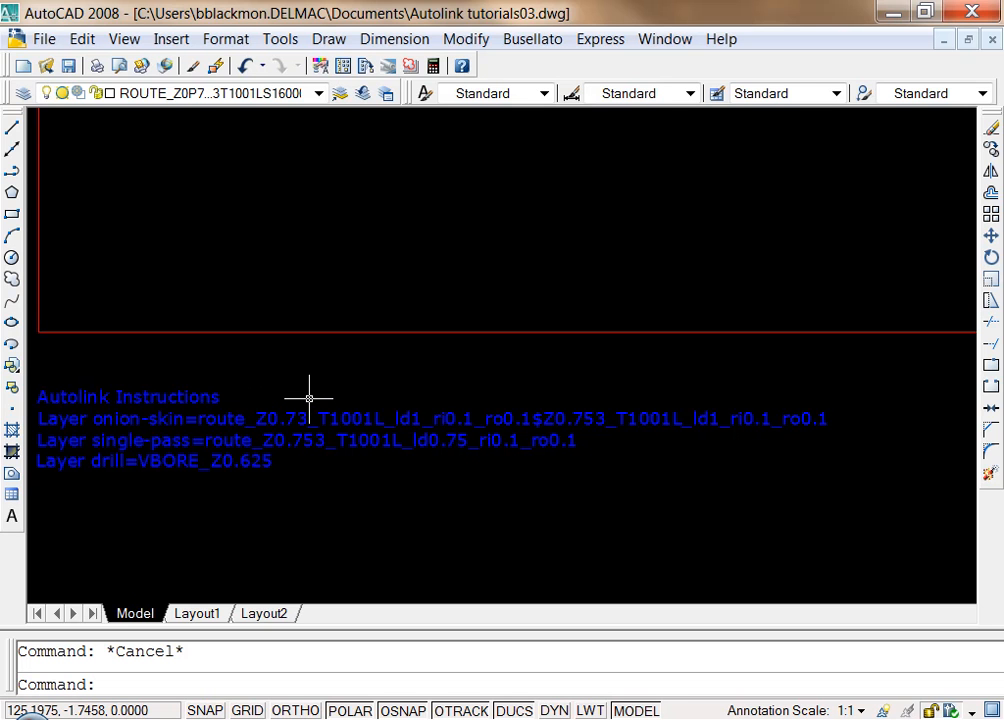
mouse_move(312, 400)
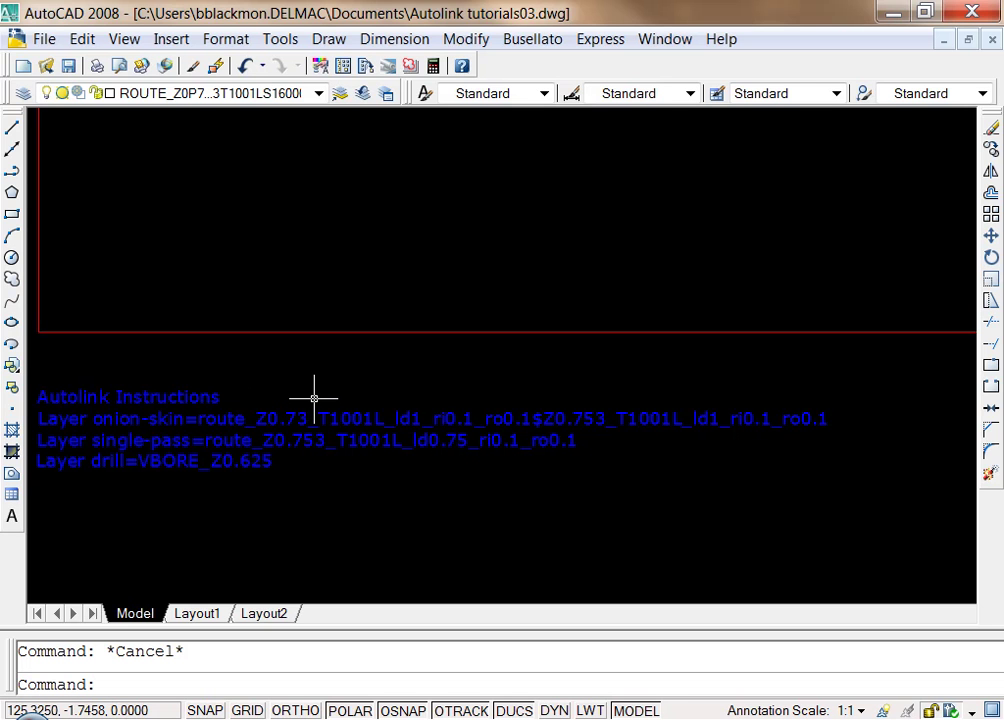
mouse_move(384, 396)
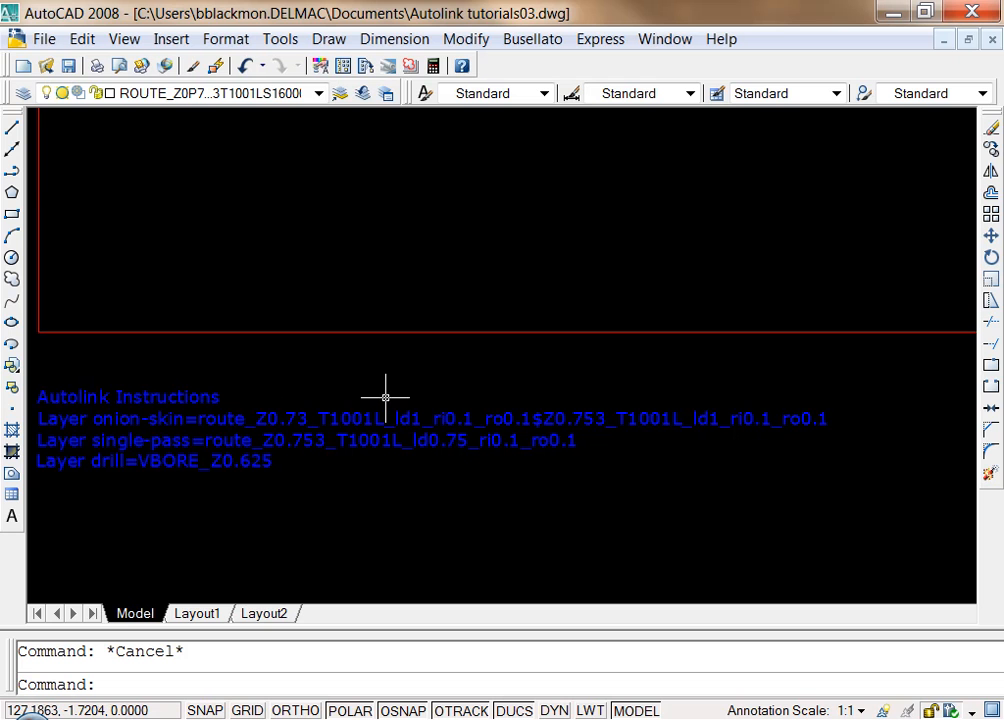
mouse_move(444, 392)
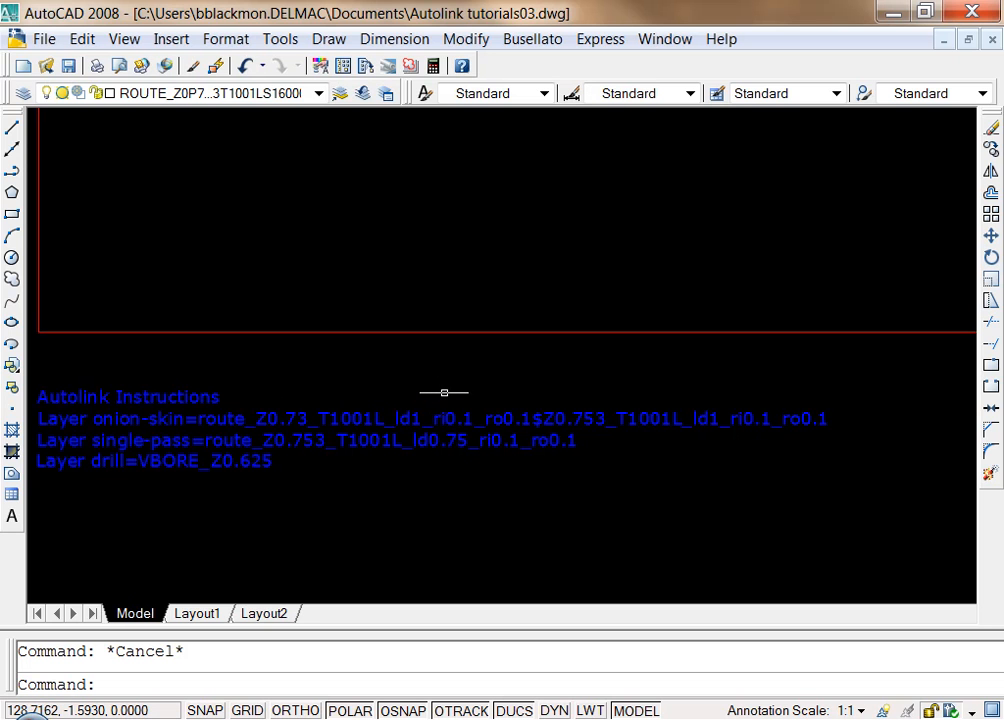
mouse_move(530, 406)
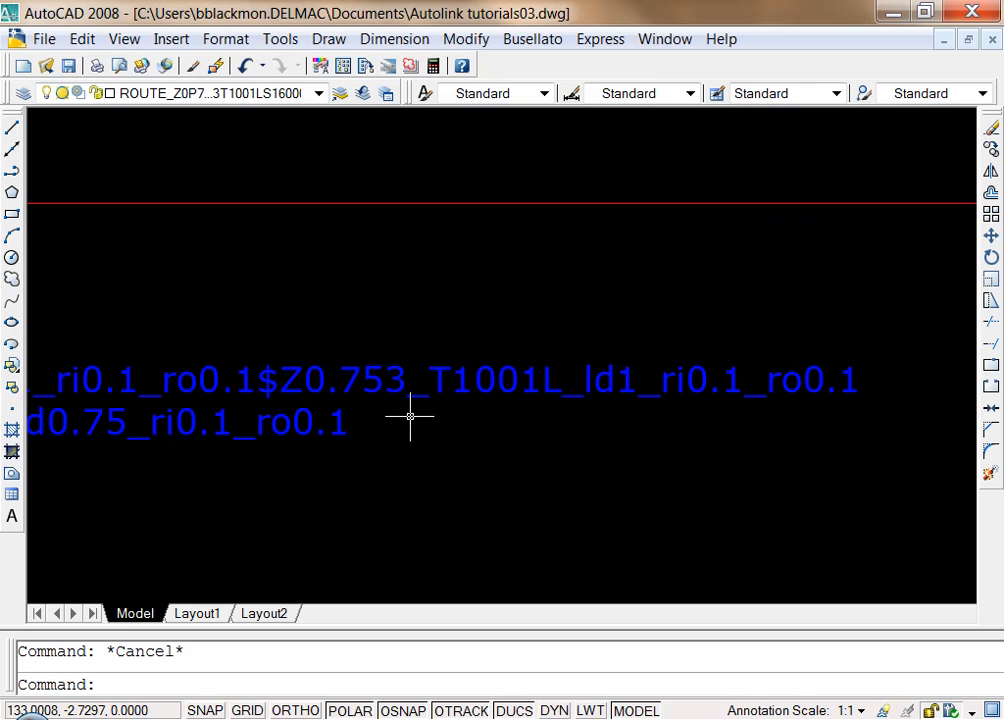
mouse_move(264, 342)
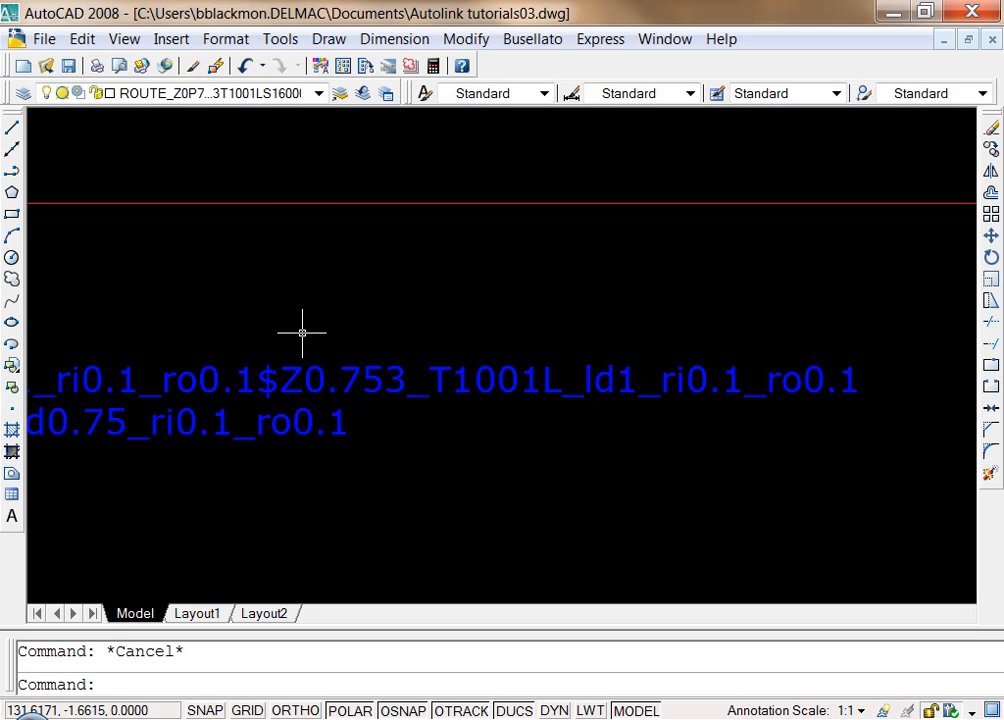
mouse_move(304, 344)
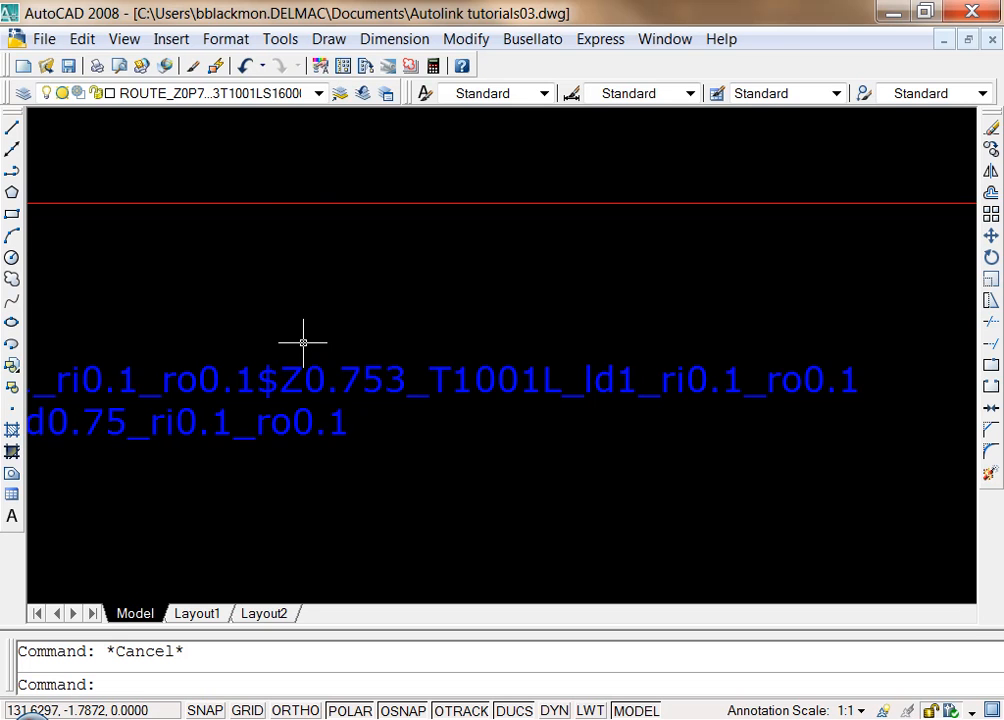
mouse_move(398, 344)
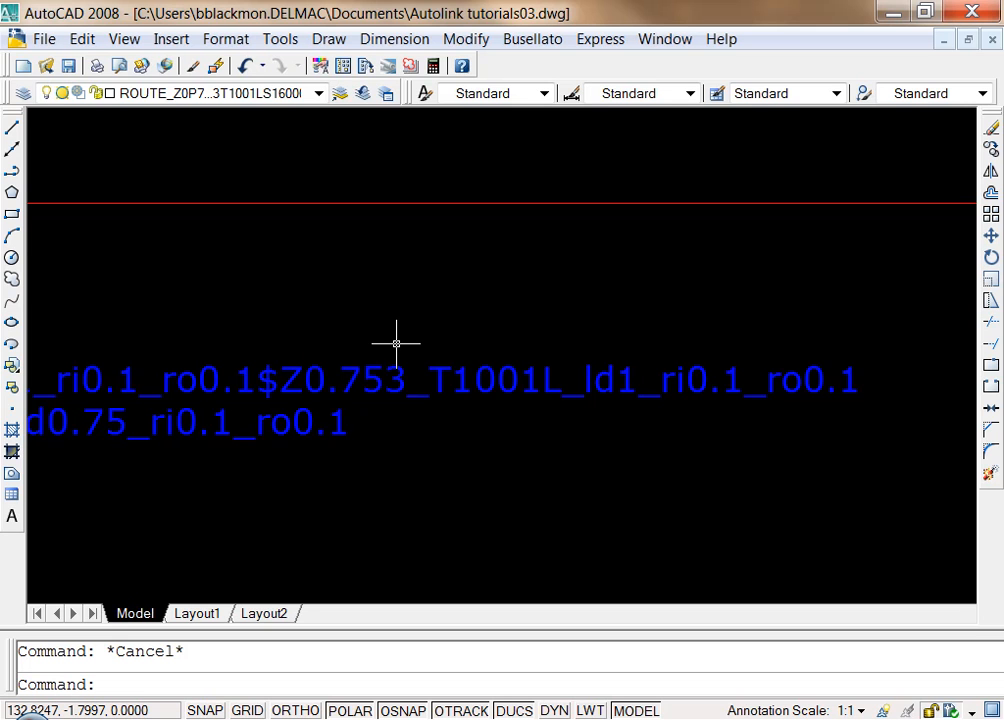
mouse_move(480, 344)
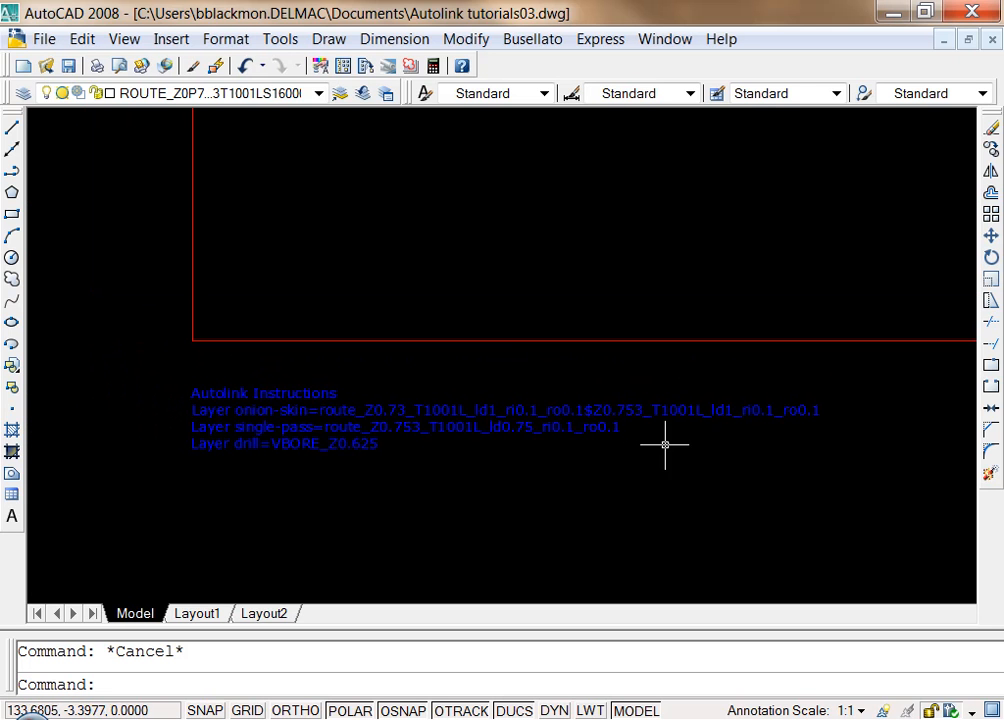
mouse_move(510, 428)
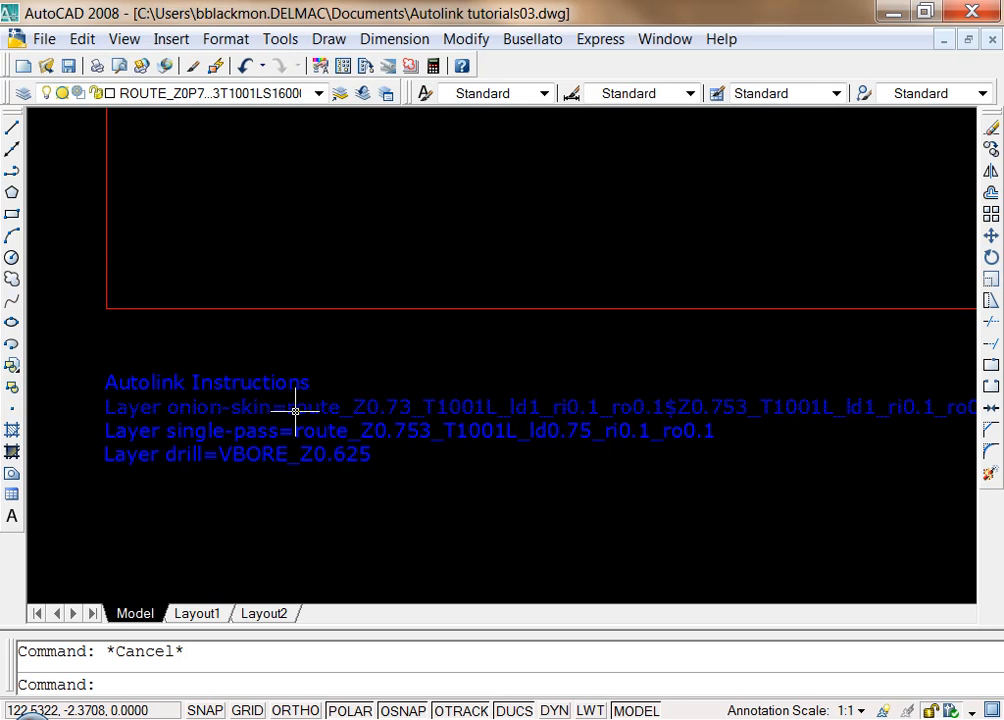
mouse_move(800, 444)
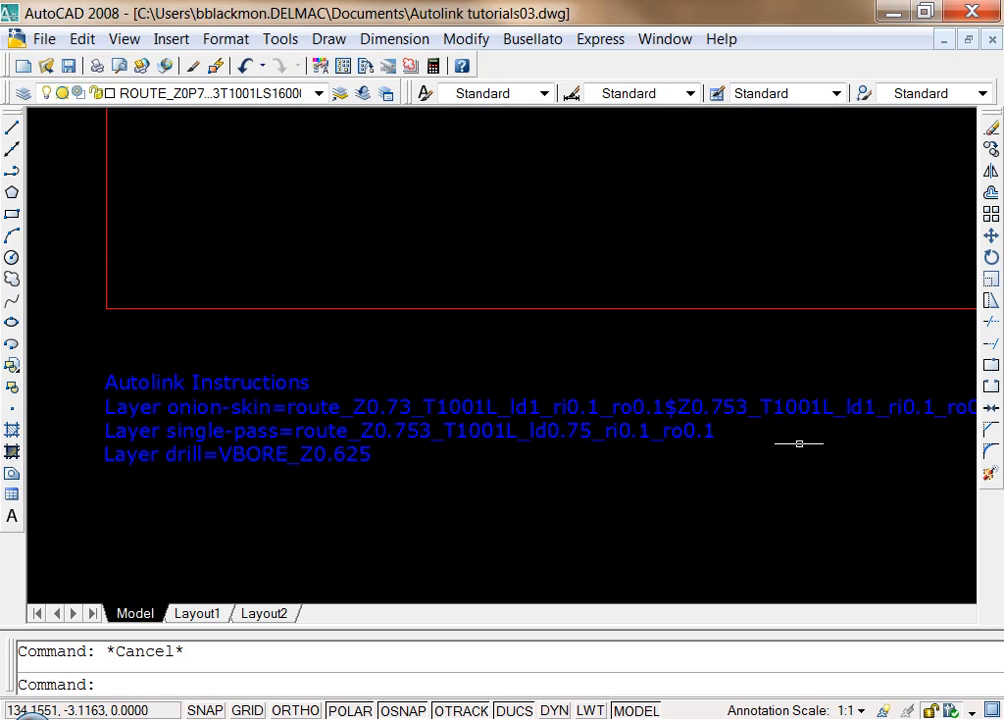
mouse_move(708, 488)
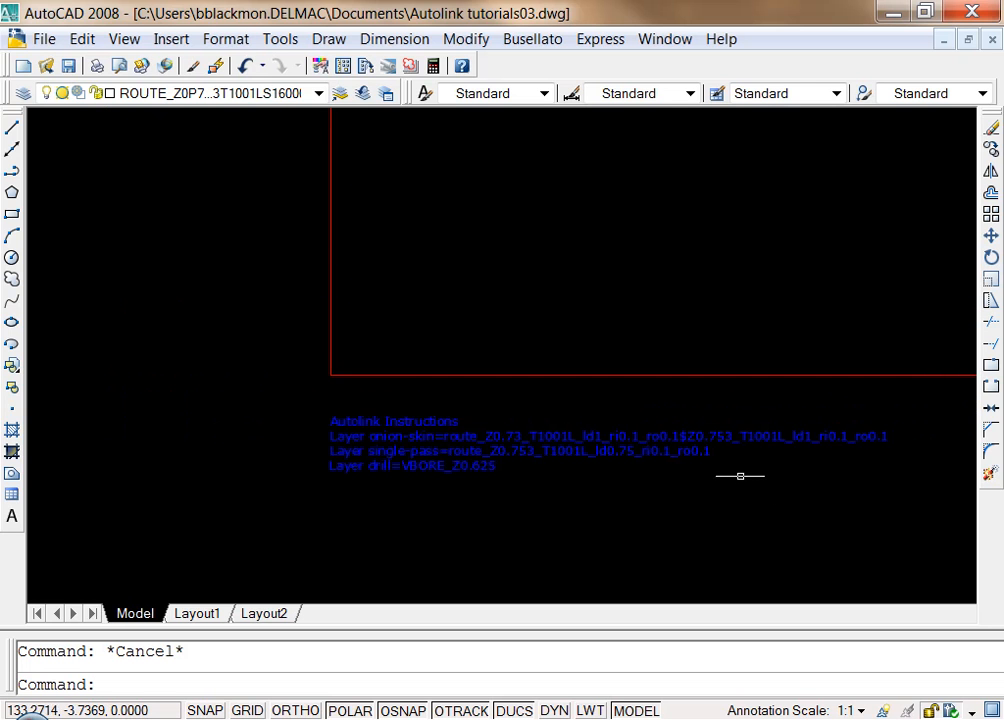
mouse_move(522, 486)
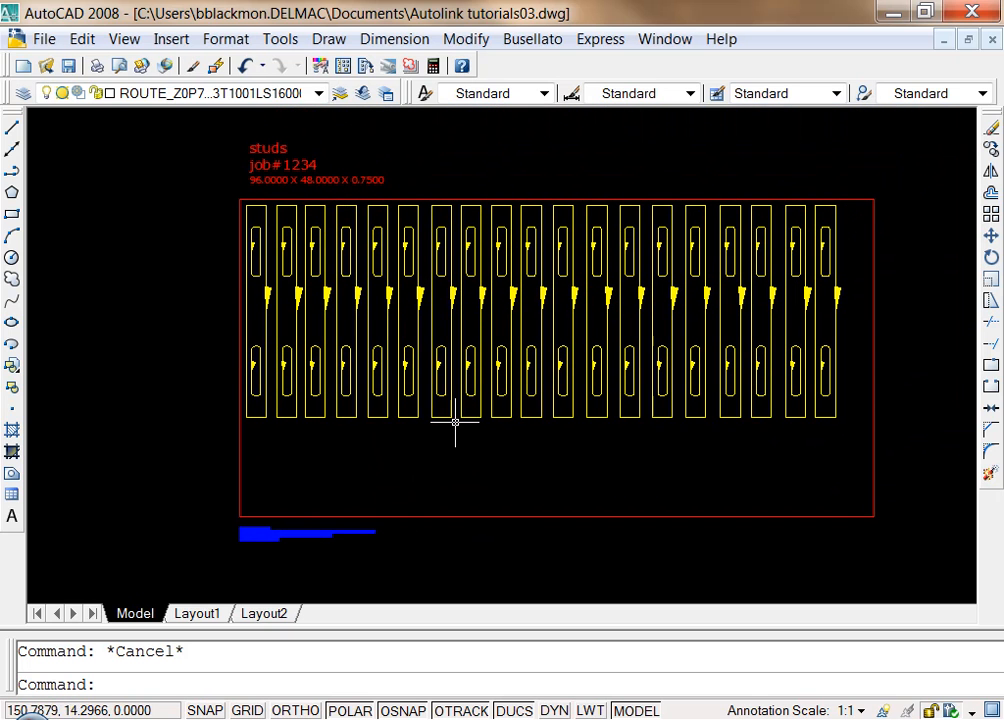
mouse_move(484, 456)
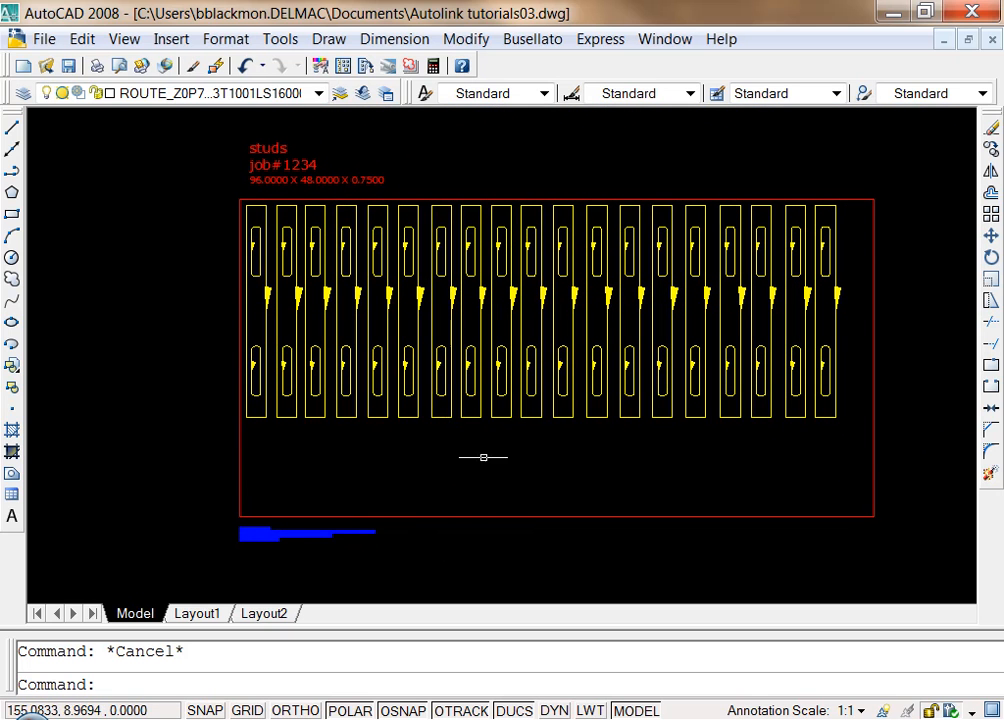
- Check a stud route shows the onion-skin layer, deselect it, and go to the Busellato menu
click(540, 364)
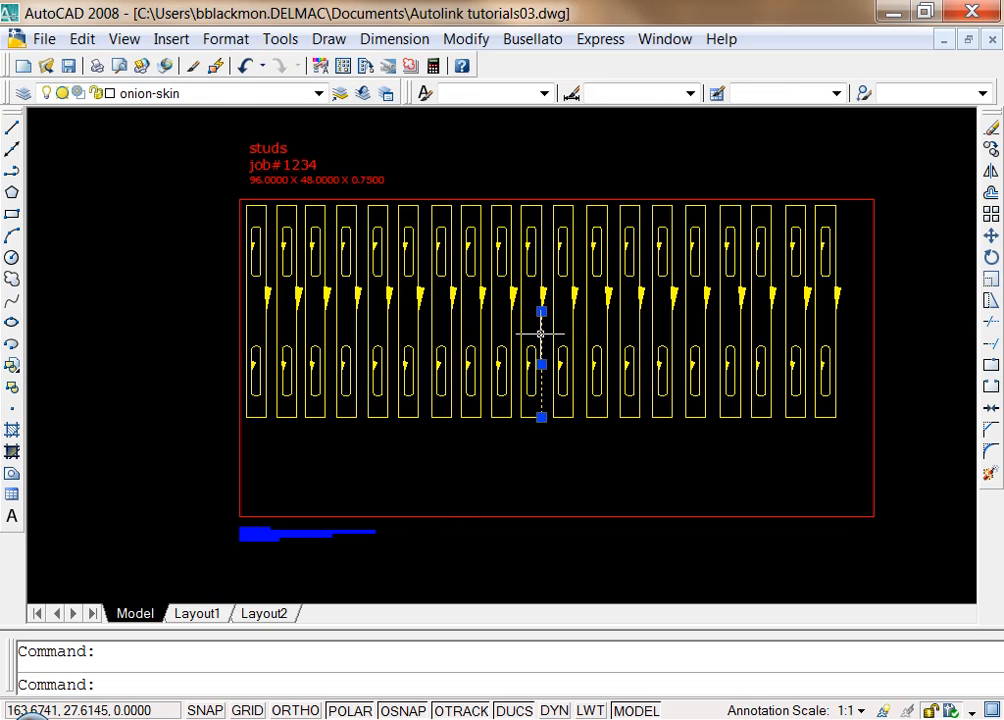
key(Escape)
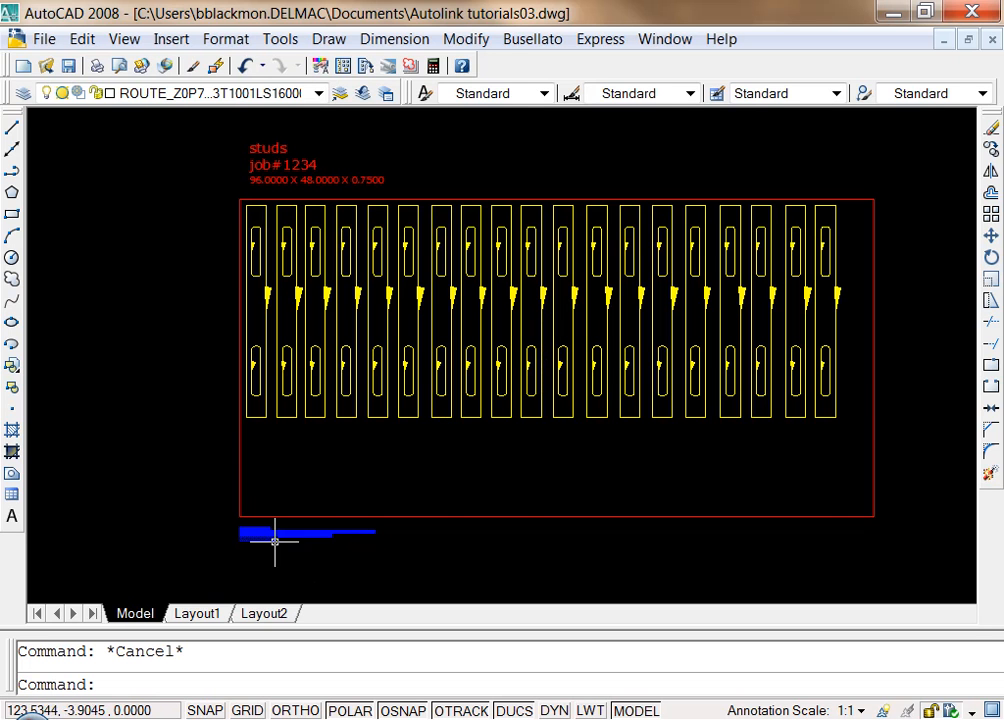
click(532, 38)
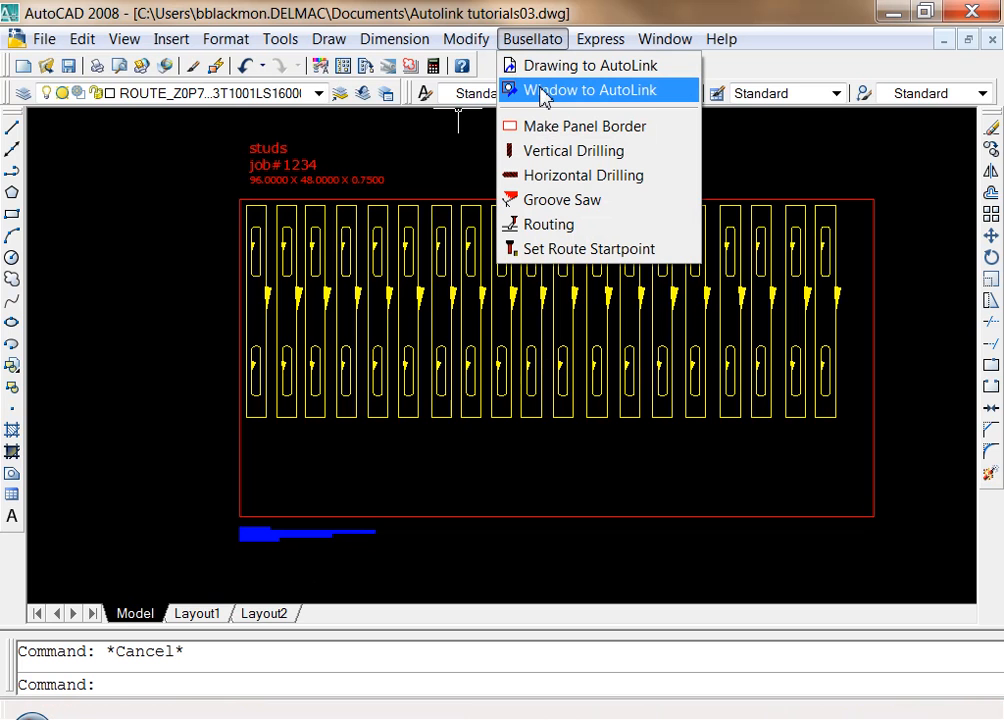
- Export the stud panel and its instruction text to AutoLink as studs.CNC via Window to AutoLink
click(582, 90)
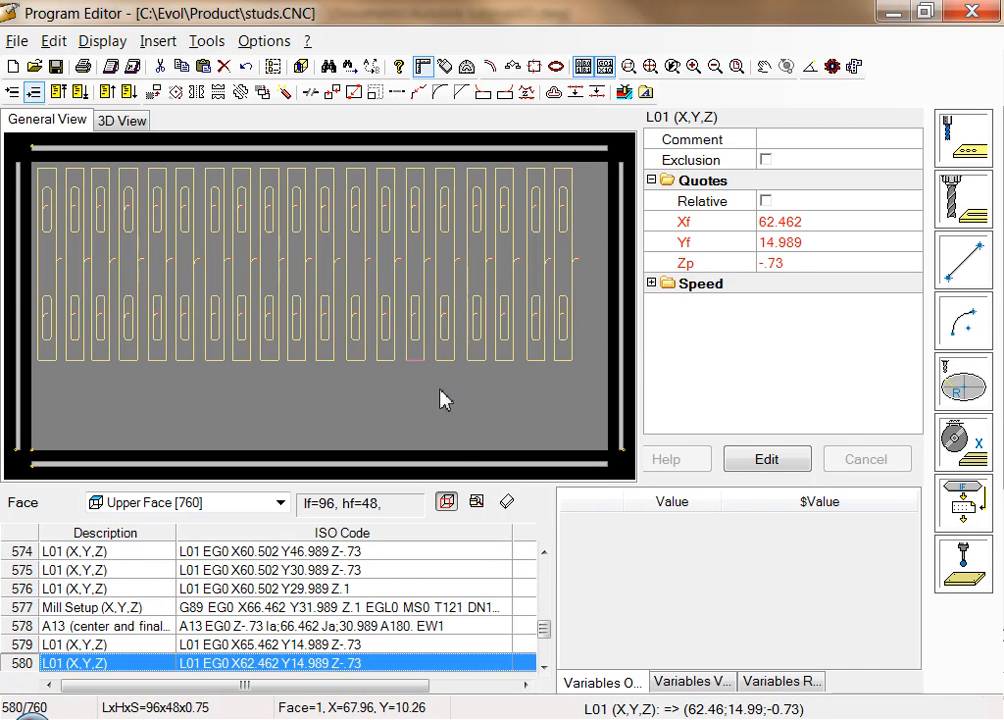
mouse_move(440, 376)
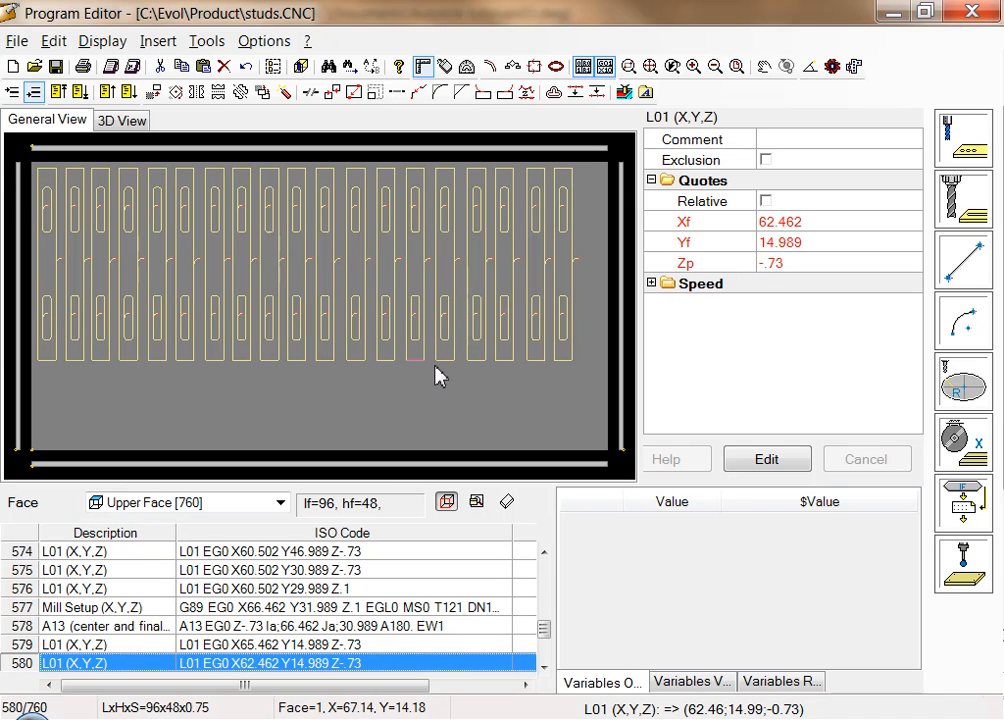
mouse_move(540, 384)
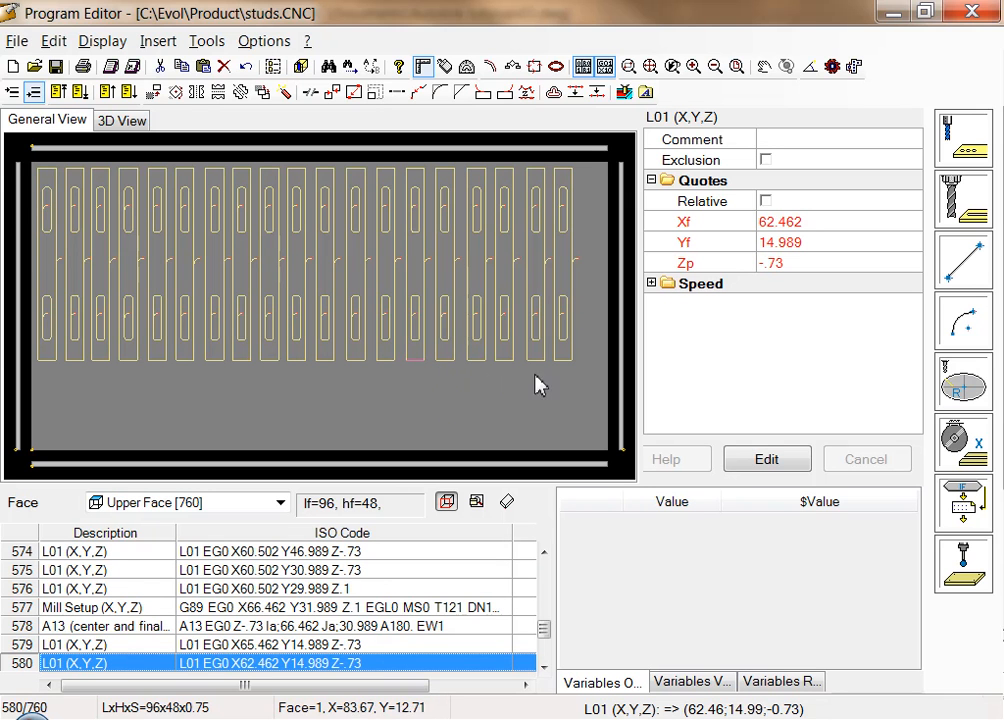
mouse_move(456, 388)
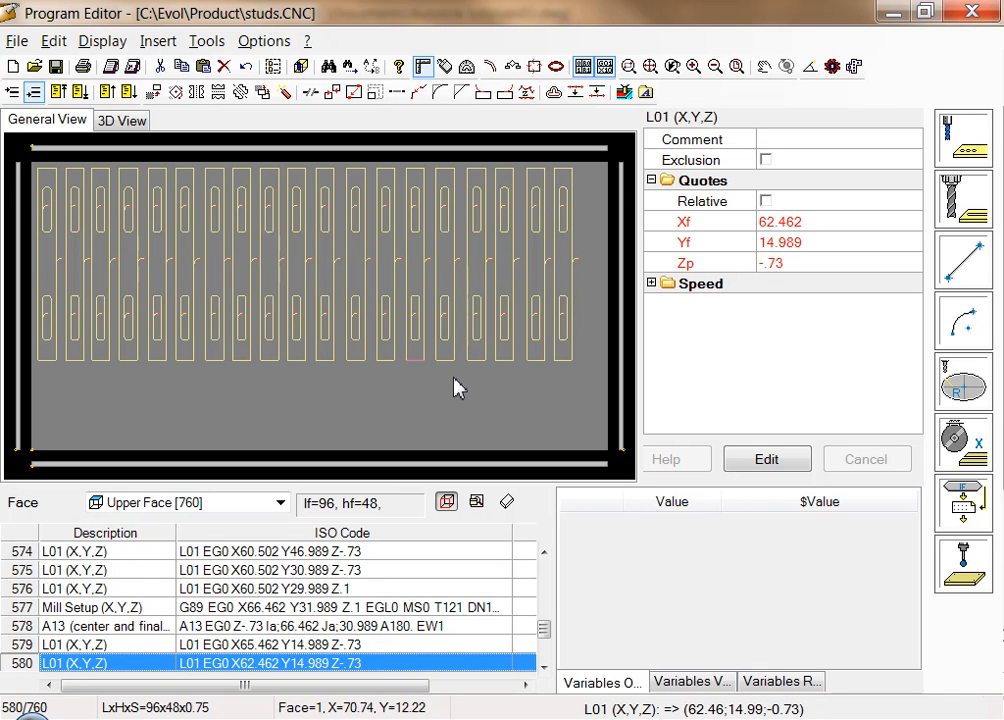
mouse_move(780, 288)
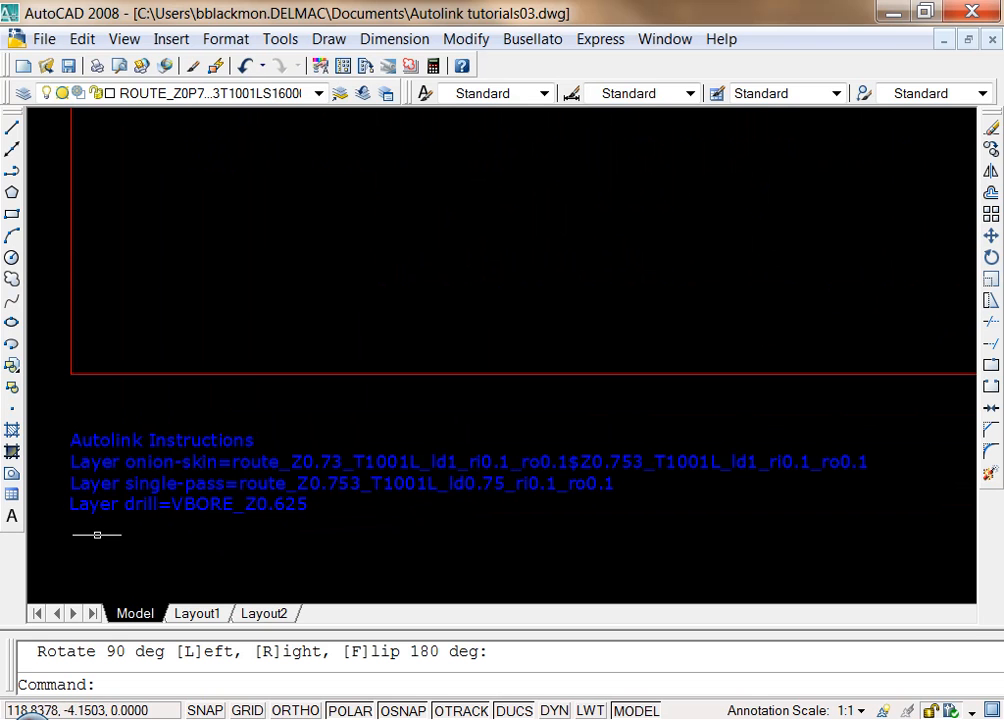
mouse_move(164, 564)
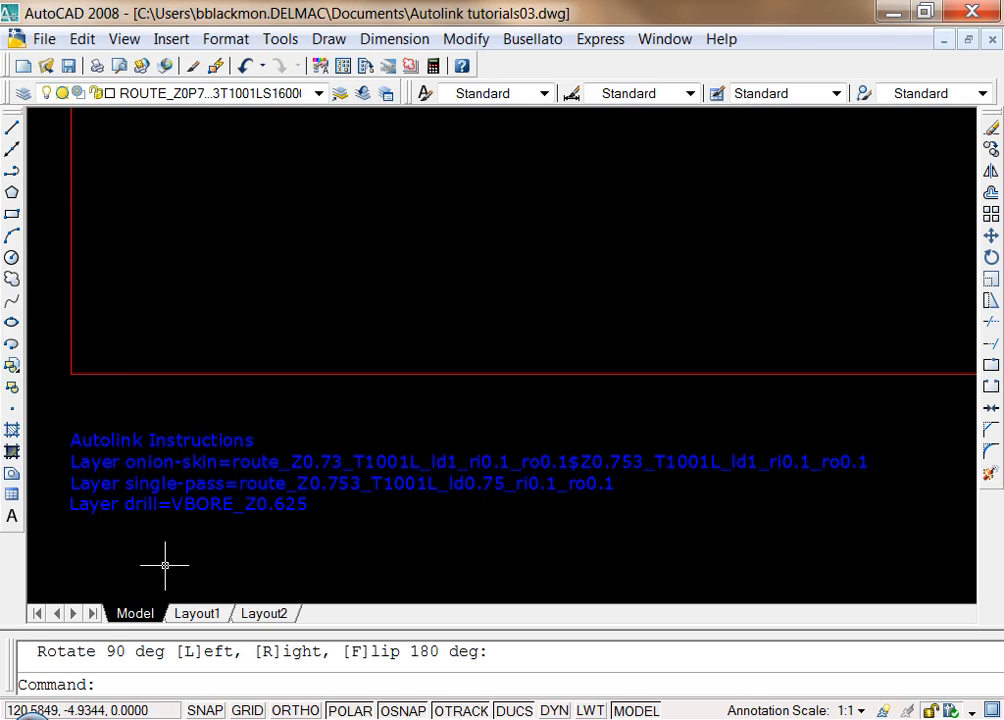
mouse_move(156, 556)
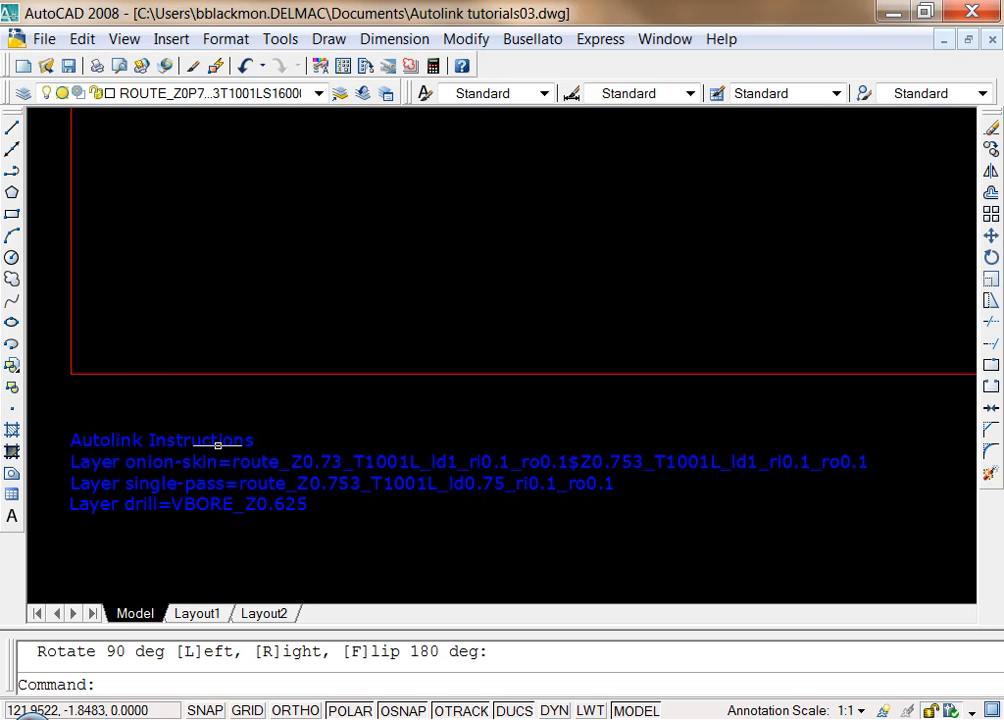
mouse_move(320, 568)
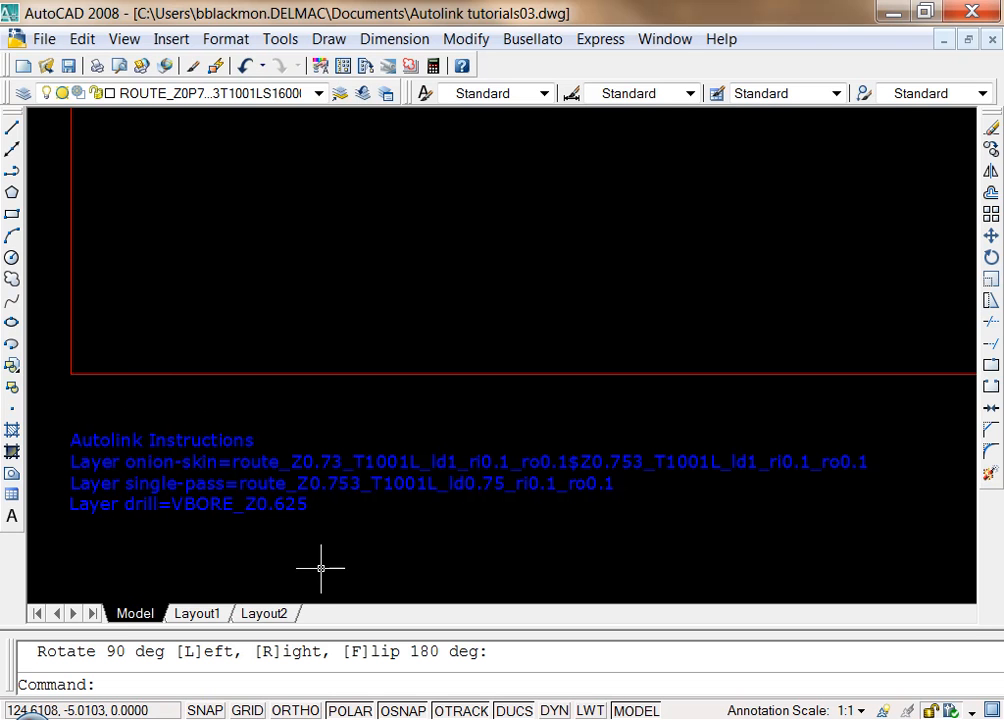